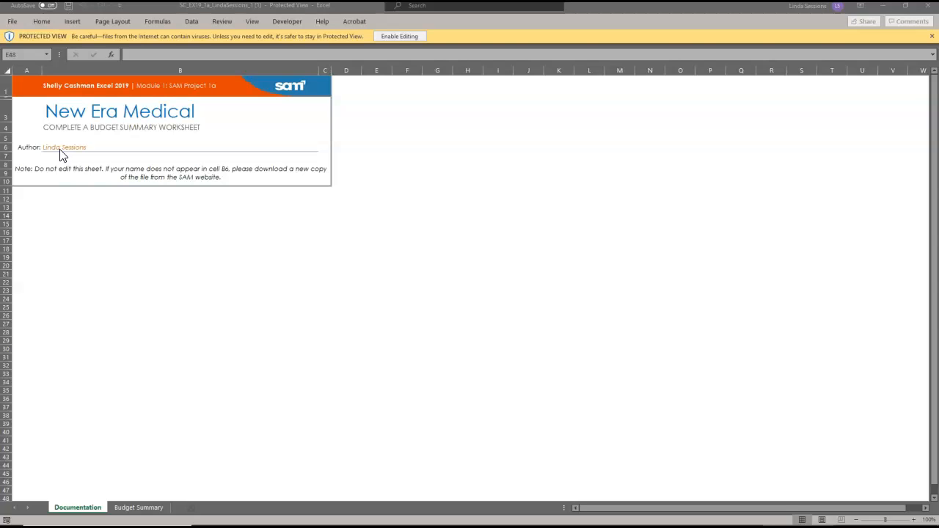
mouse_move(293, 110)
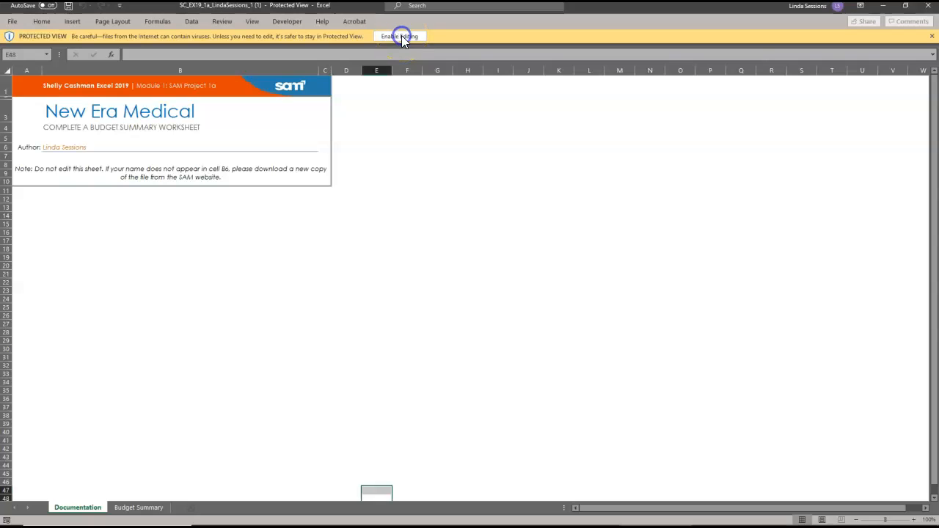
Step: Enable editing and save the workbook as a copy ending in 2 in Desktop > Excel FL 2020
left_click(399, 36)
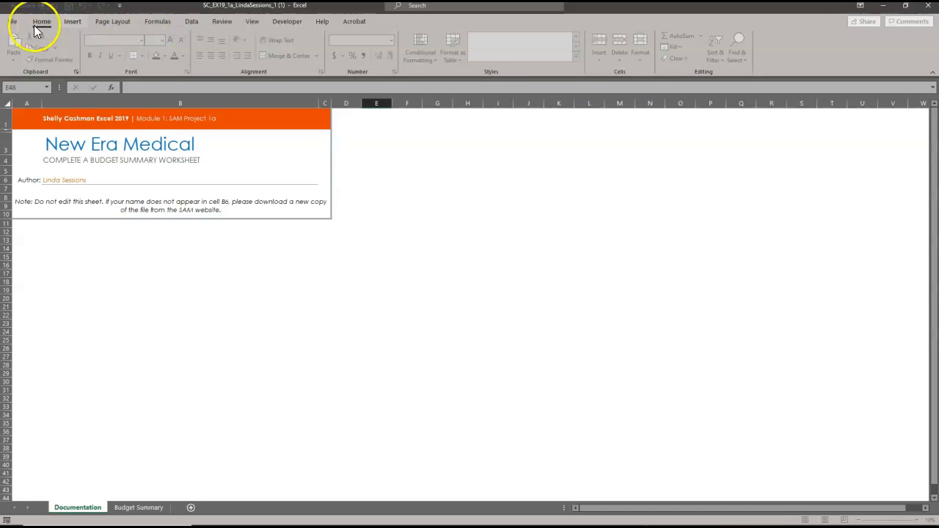
left_click(12, 13)
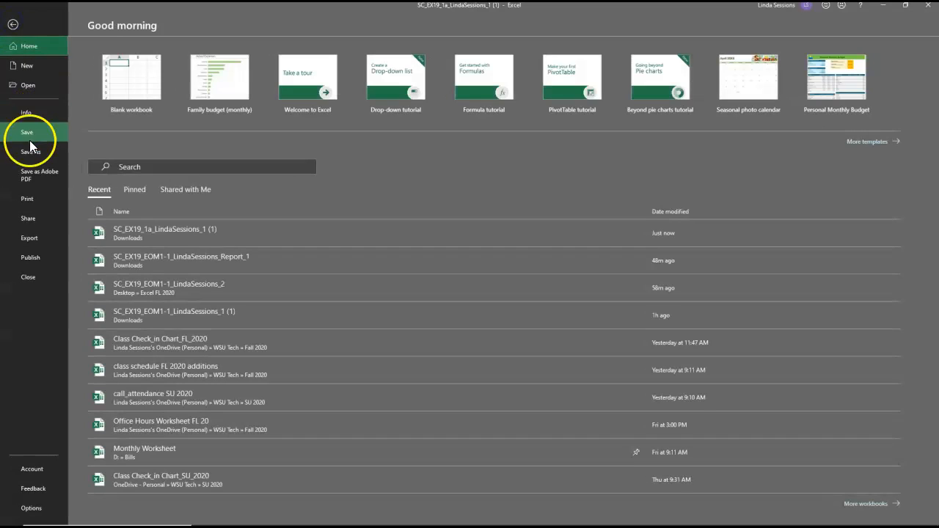
left_click(31, 152)
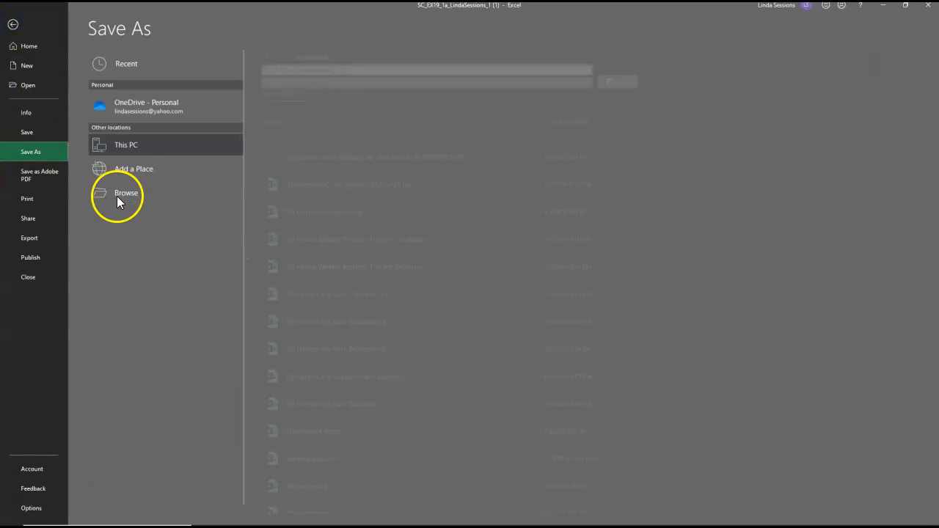
left_click(126, 193)
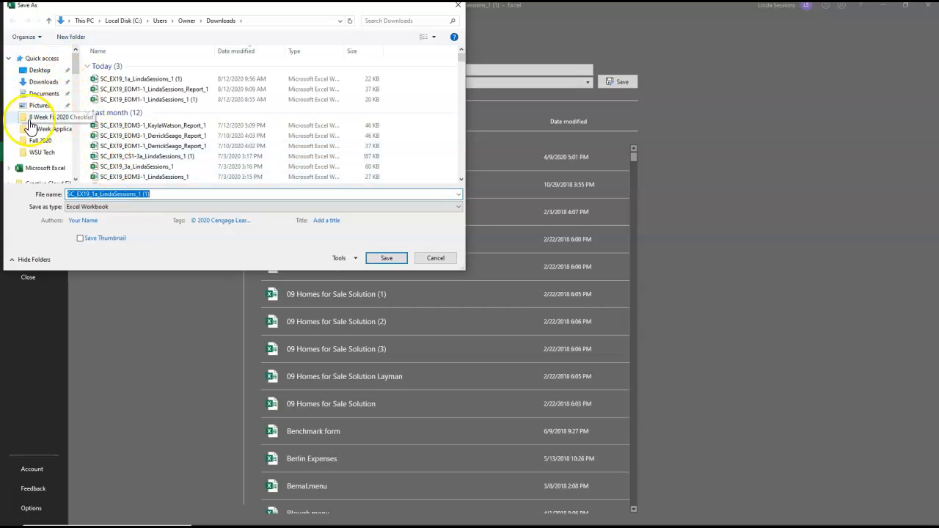
left_click(39, 69)
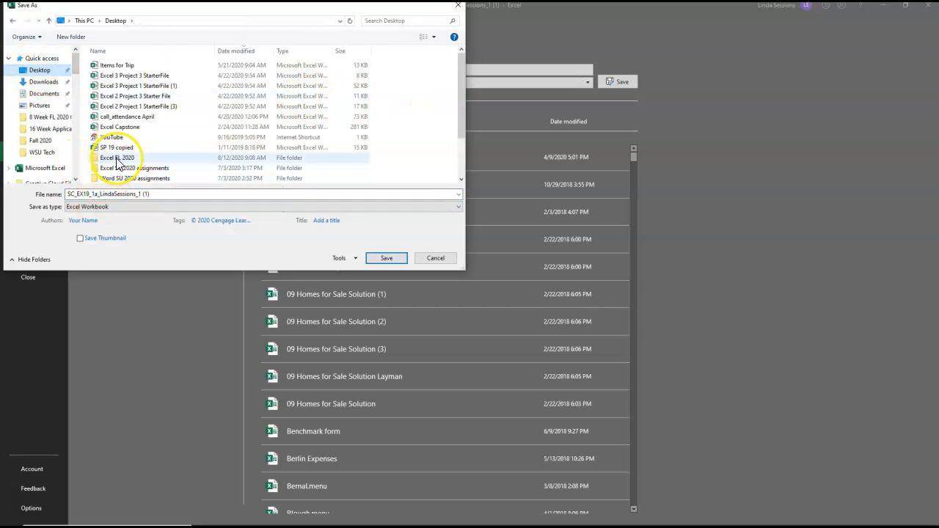
double_click(118, 157)
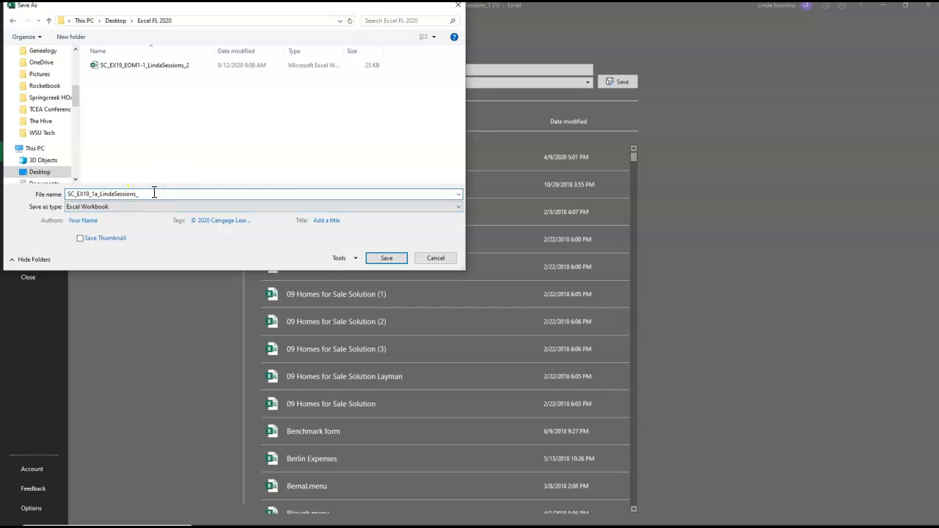
type("2")
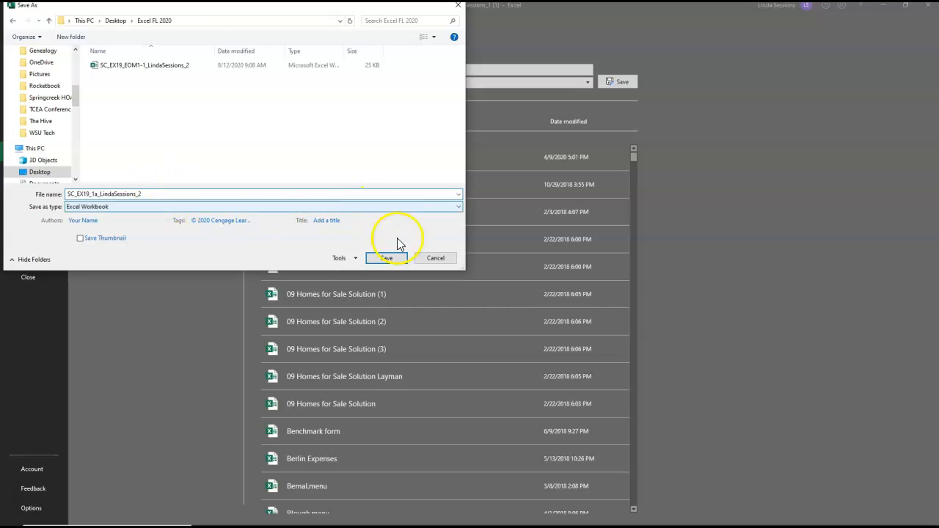
left_click(385, 258)
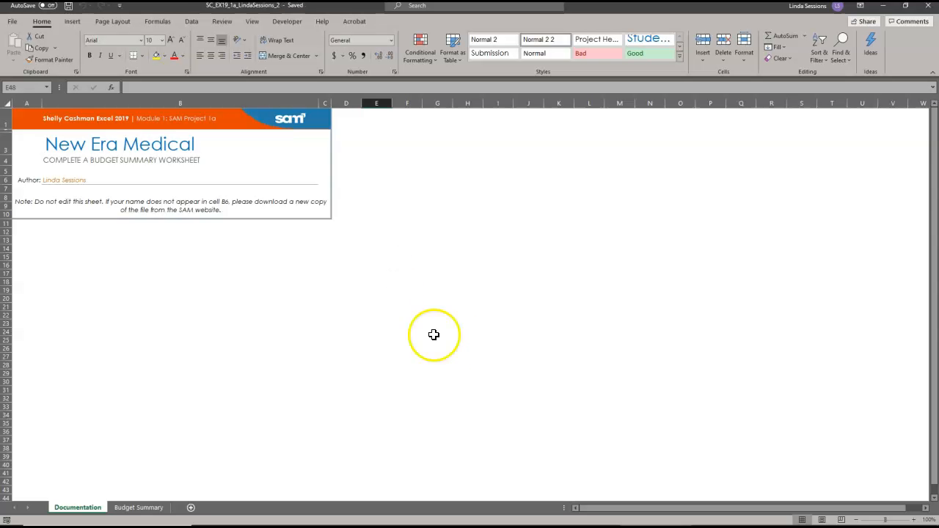
mouse_move(484, 298)
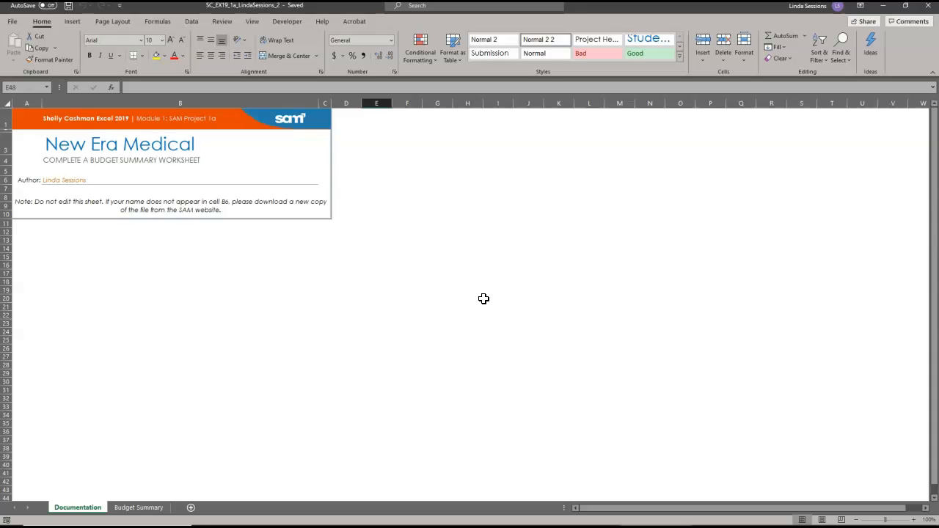
mouse_move(447, 332)
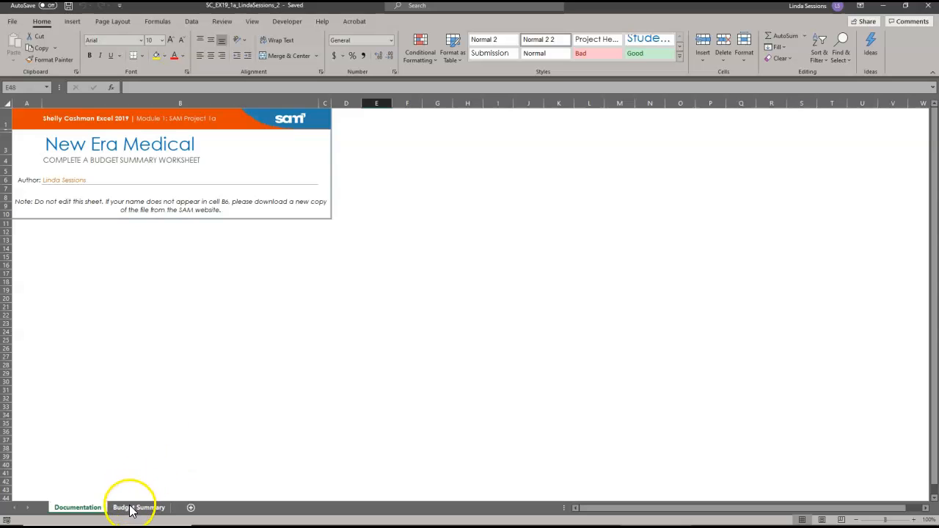
Step: On Budget Summary, cut the New Era Medical title from I1 and paste it into A1
left_click(138, 507)
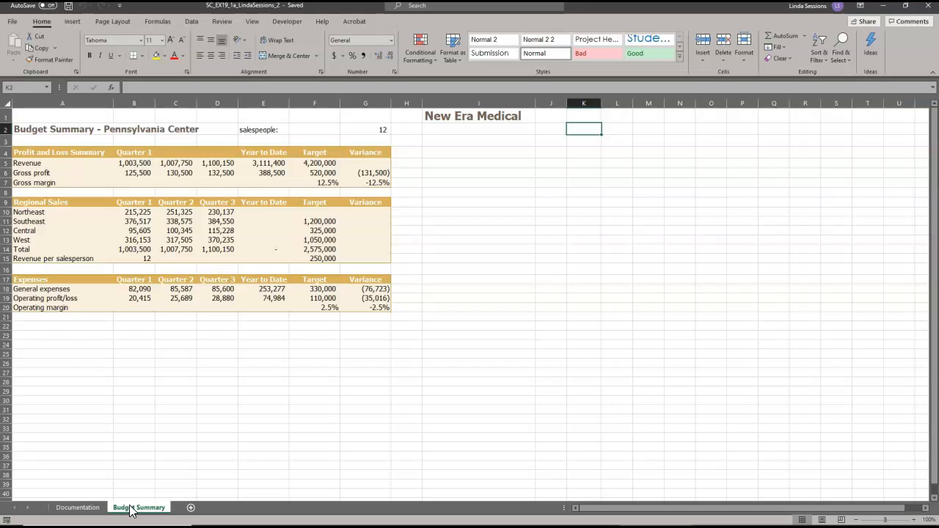
mouse_move(468, 118)
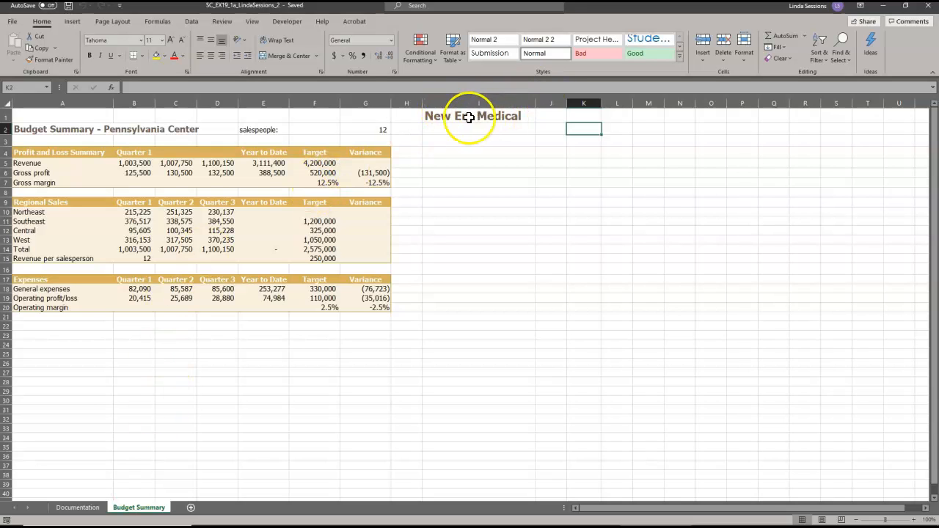
left_click(479, 115)
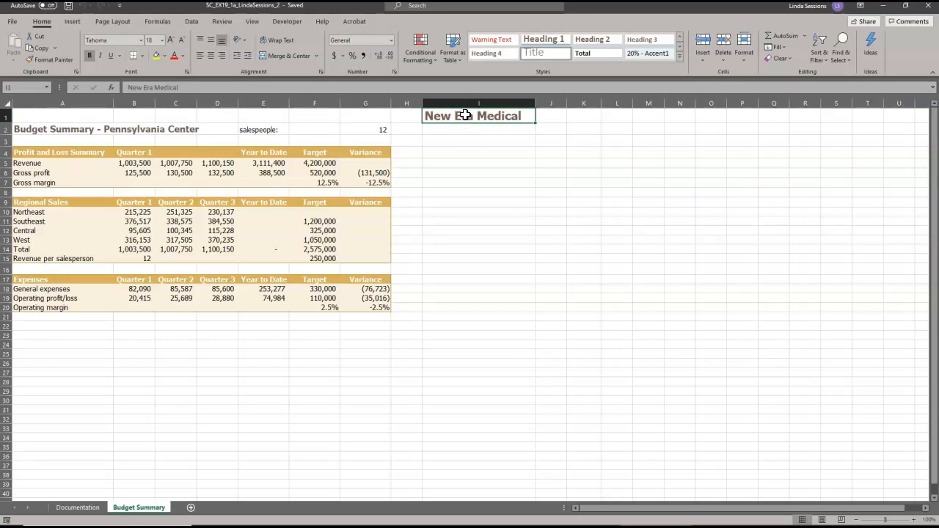
key("ctrl+c")
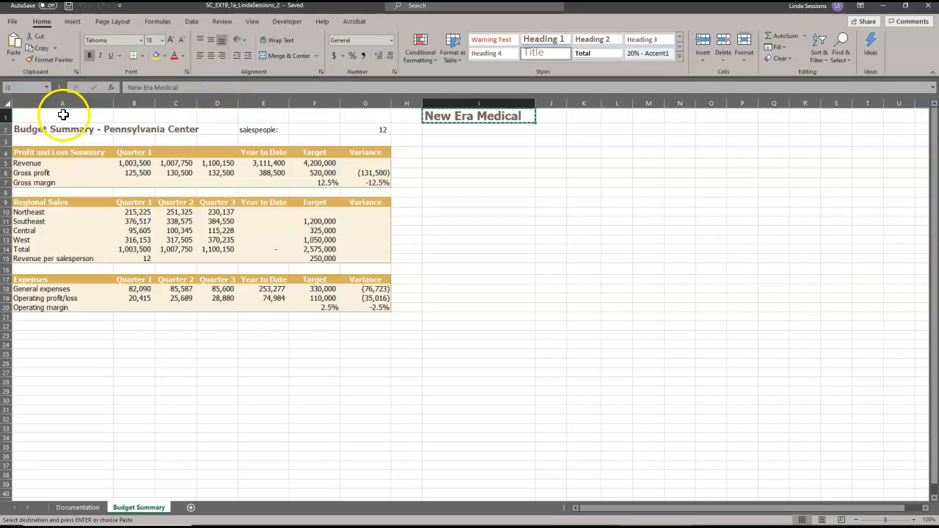
left_click(63, 116)
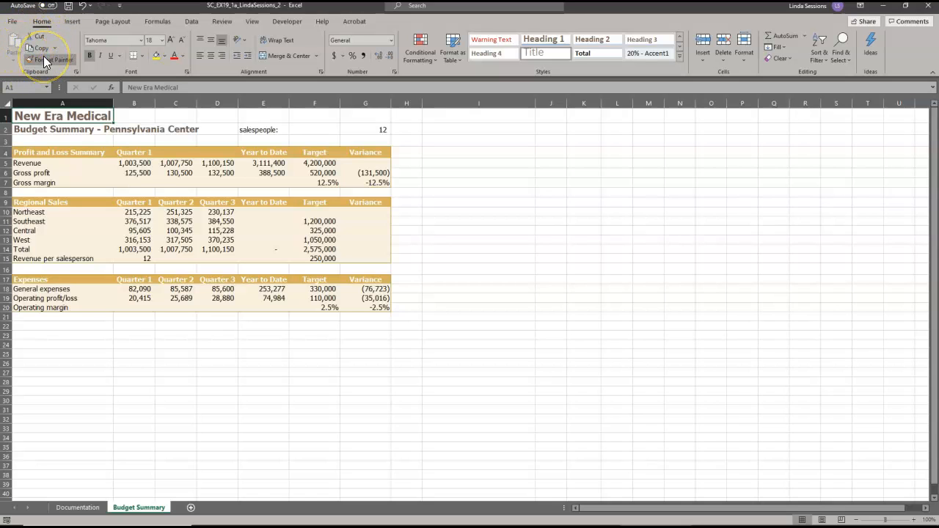
mouse_move(44, 60)
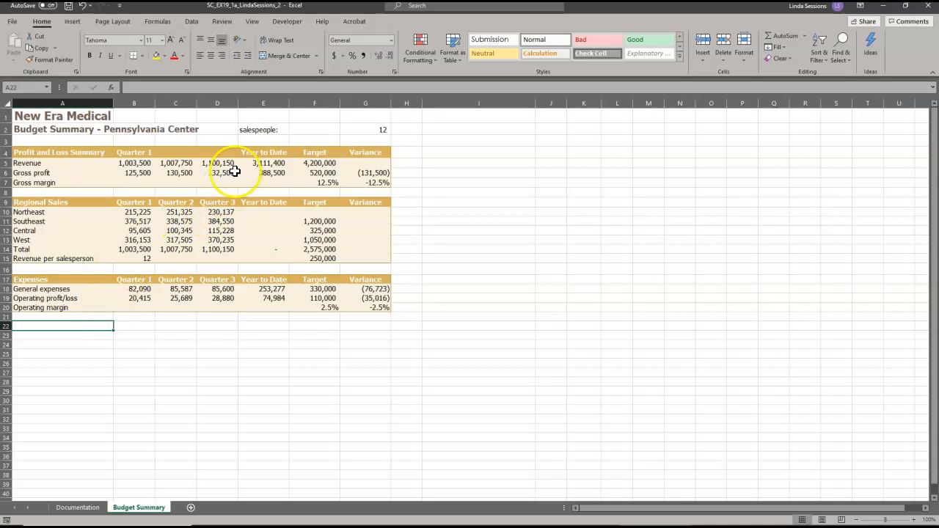
Step: Insert 'Number of' before 'salespeople:' in the E2 label
left_click(263, 129)
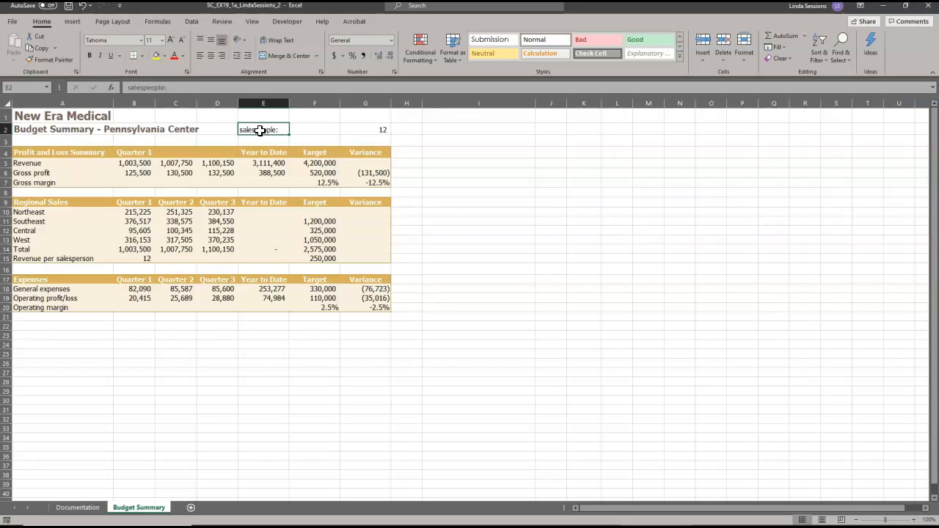
mouse_move(249, 128)
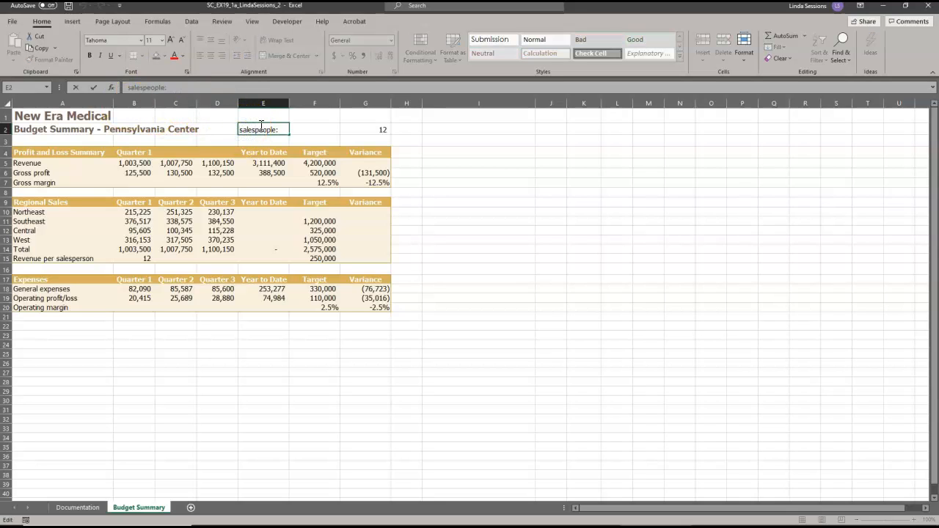
type("Number")
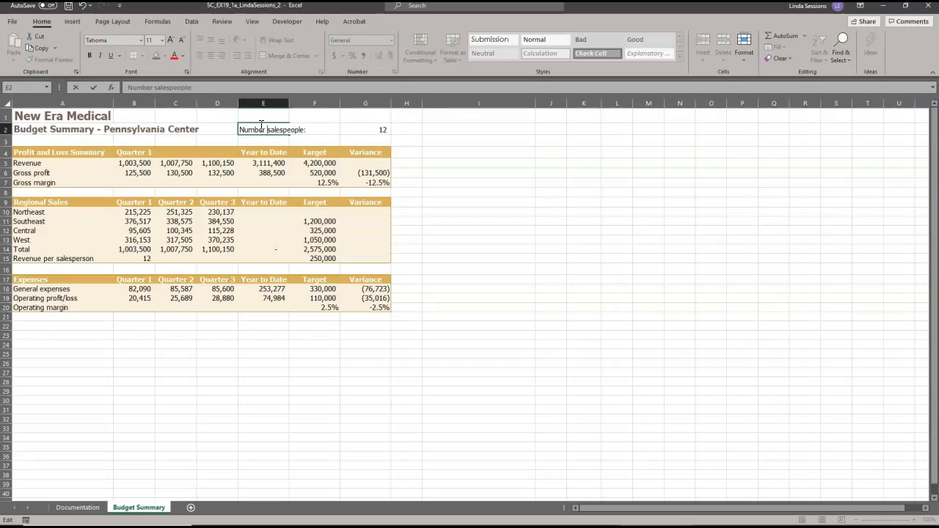
type("Of")
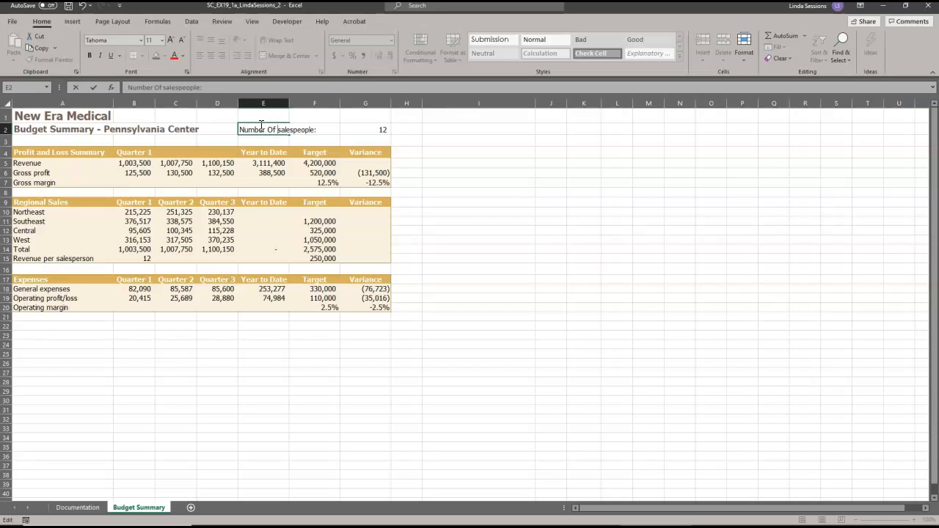
mouse_move(508, 187)
type("o")
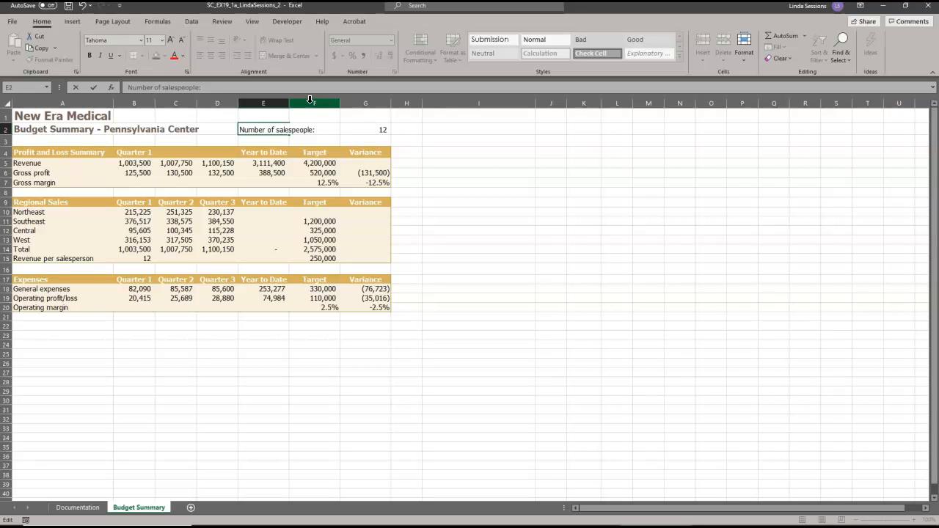
left_click(478, 141)
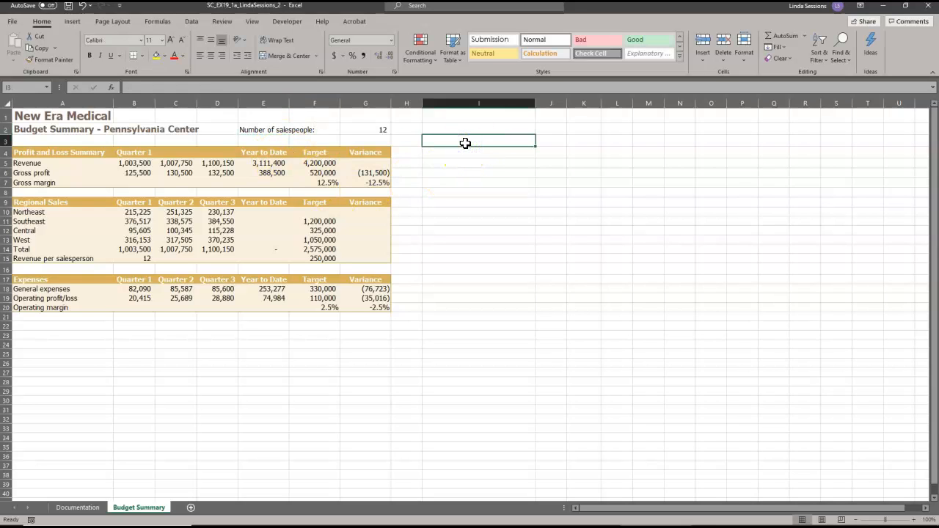
mouse_move(383, 376)
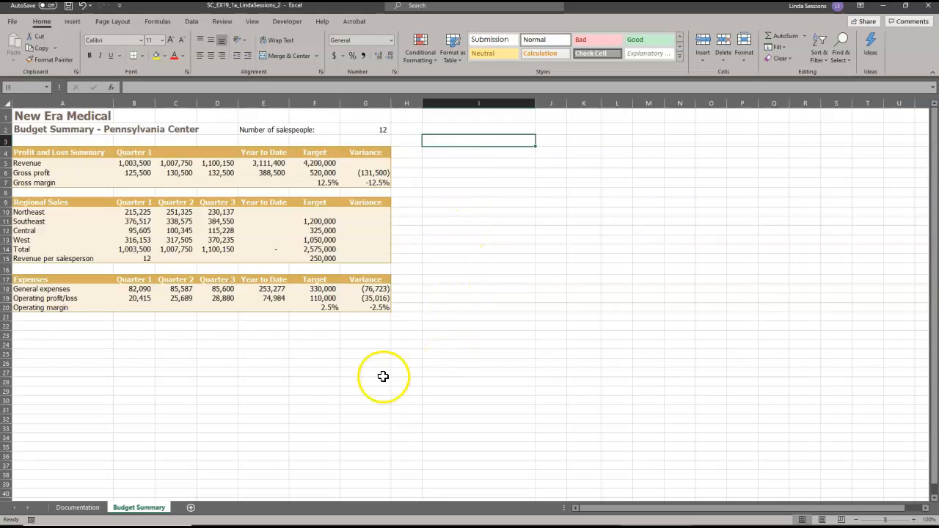
mouse_move(295, 411)
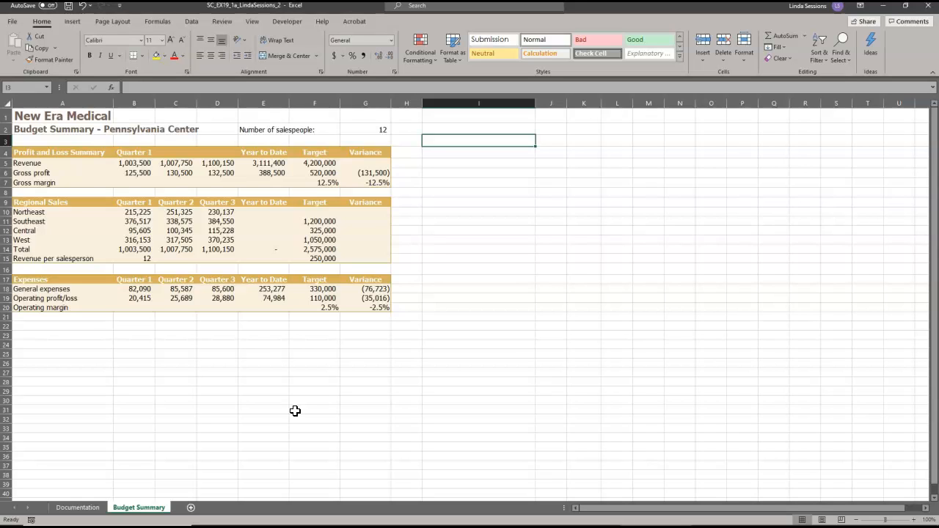
mouse_move(242, 189)
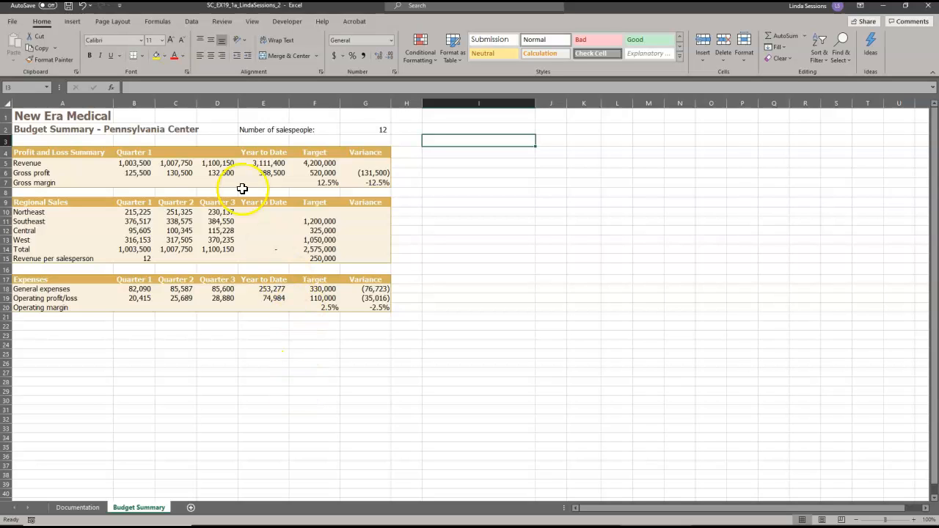
Step: Enter the column headings Quarter 3 in D4 and Quarter 2 in C4
left_click(217, 152)
type("Quarter 3")
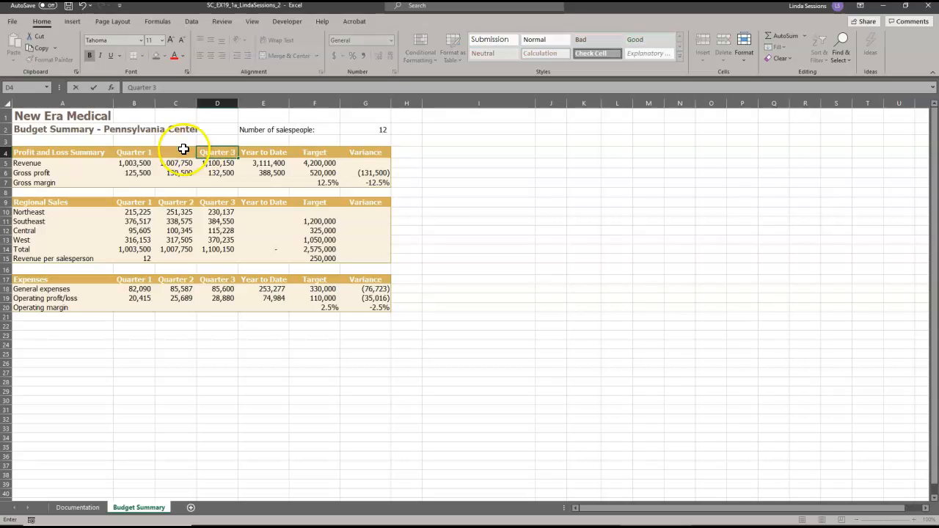
left_click(175, 151)
type("Quarter")
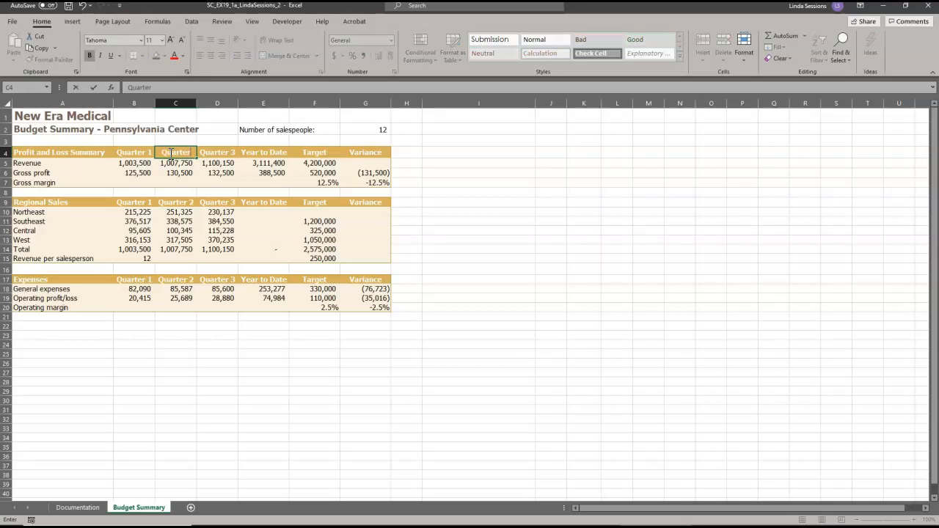
left_click(175, 163)
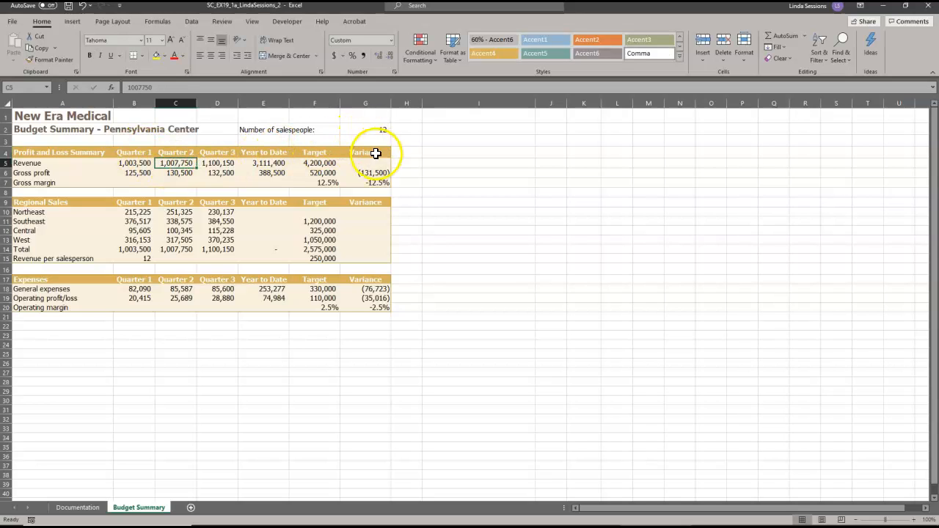
Step: Enter =E5-F5 in G5 so the revenue variance shows (1,088,600)
left_click(365, 163)
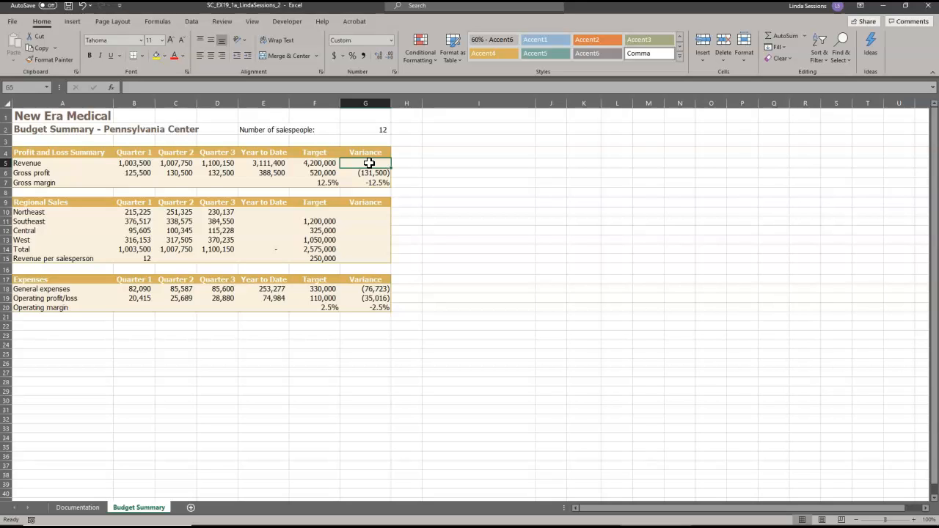
type("=")
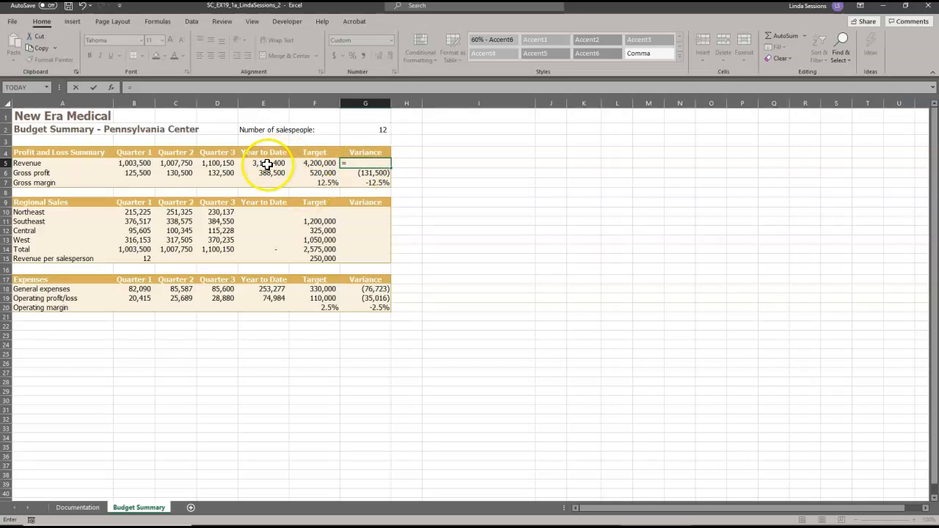
left_click(263, 163)
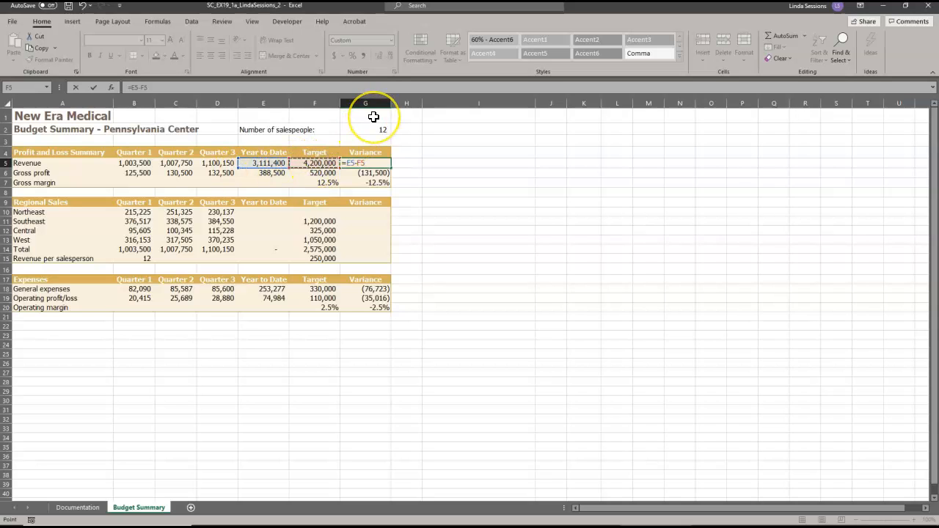
key("Return")
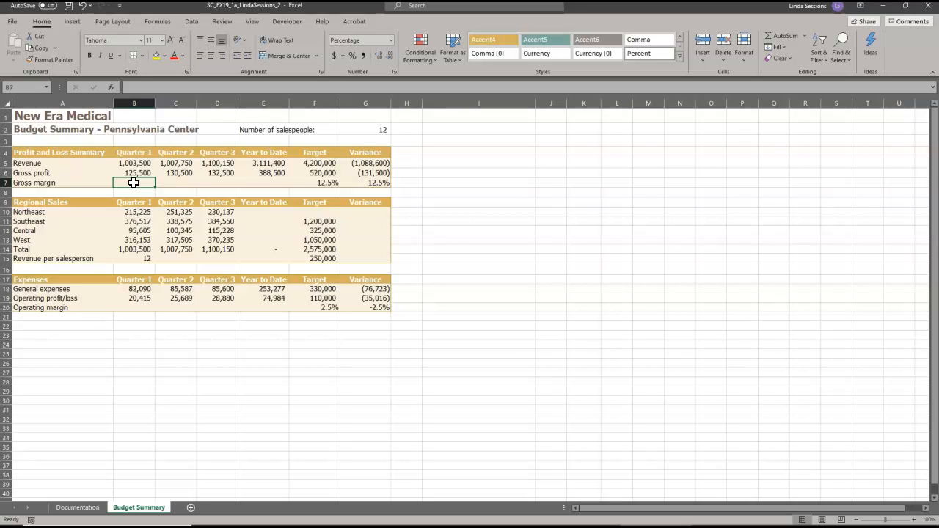
Step: Enter =B6/B5 in B7 for a 12.5% Quarter 1 gross margin and fill to E7
type("=B5")
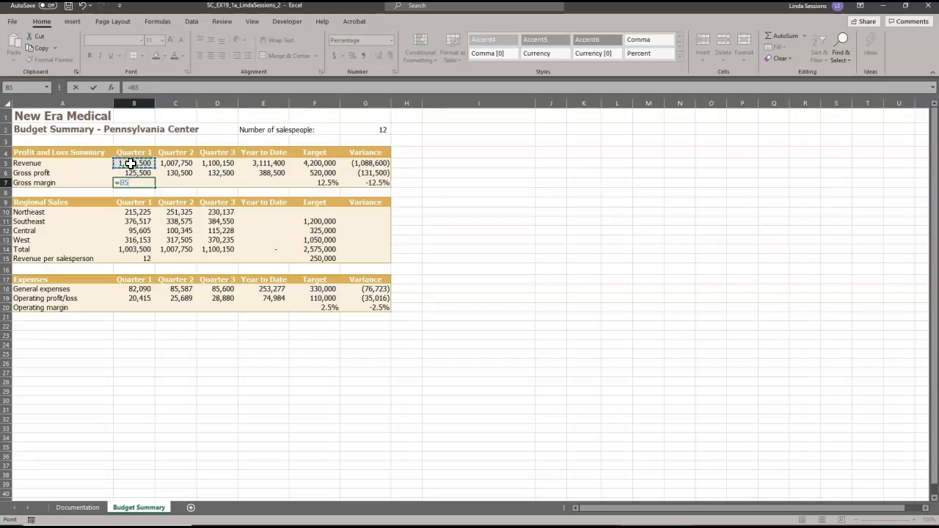
type("/")
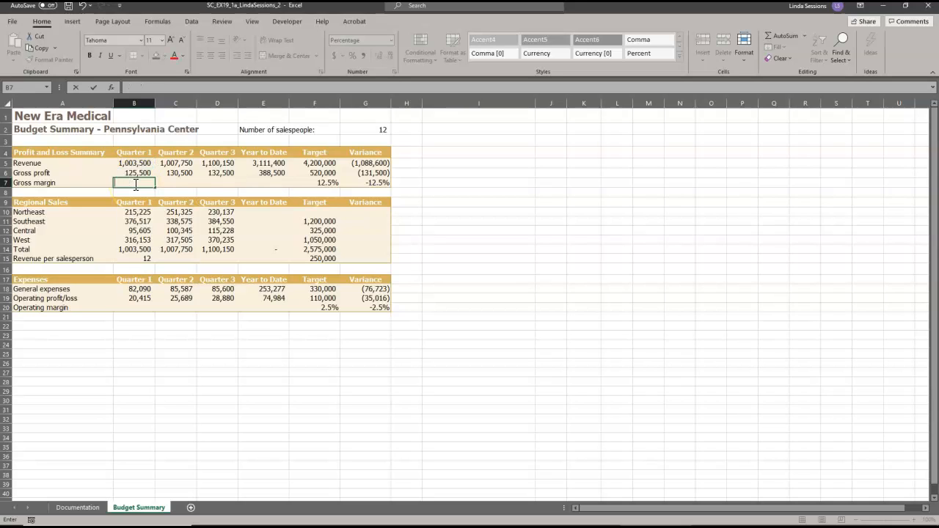
type("=")
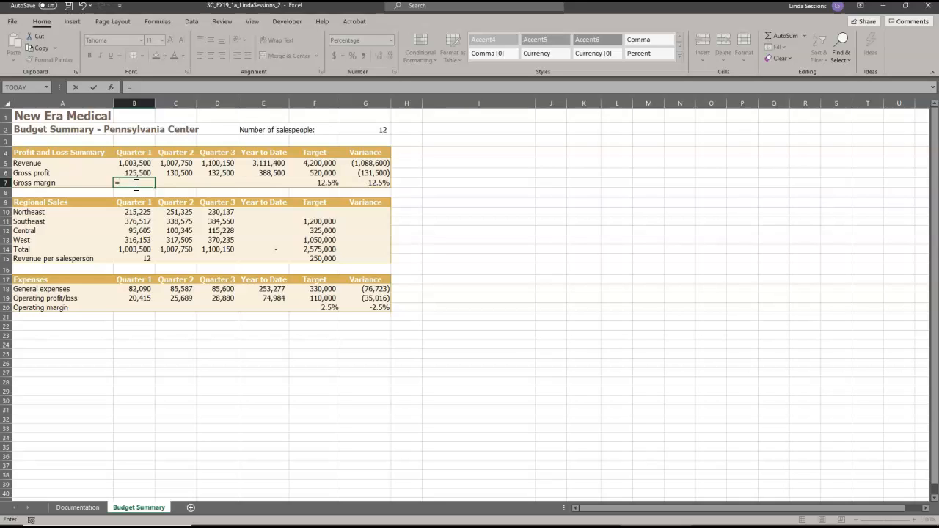
left_click(134, 172)
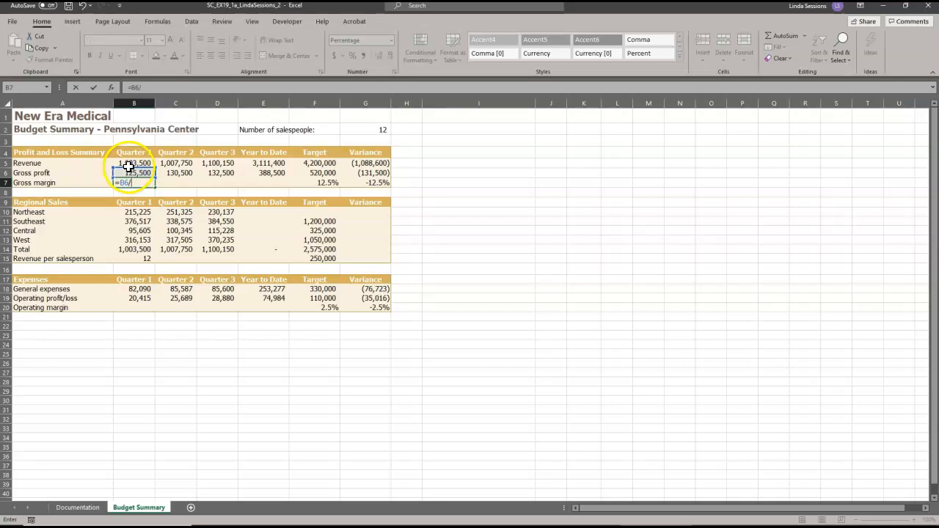
left_click(134, 163)
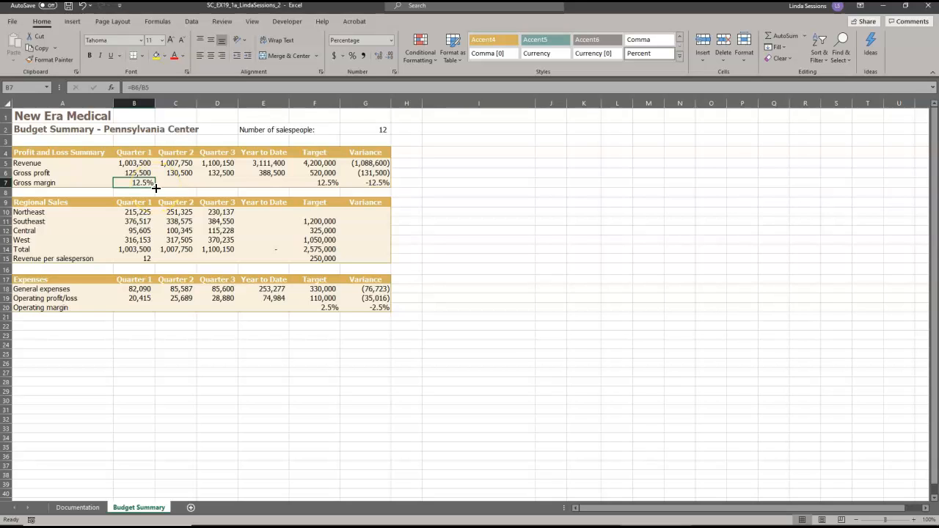
mouse_move(155, 187)
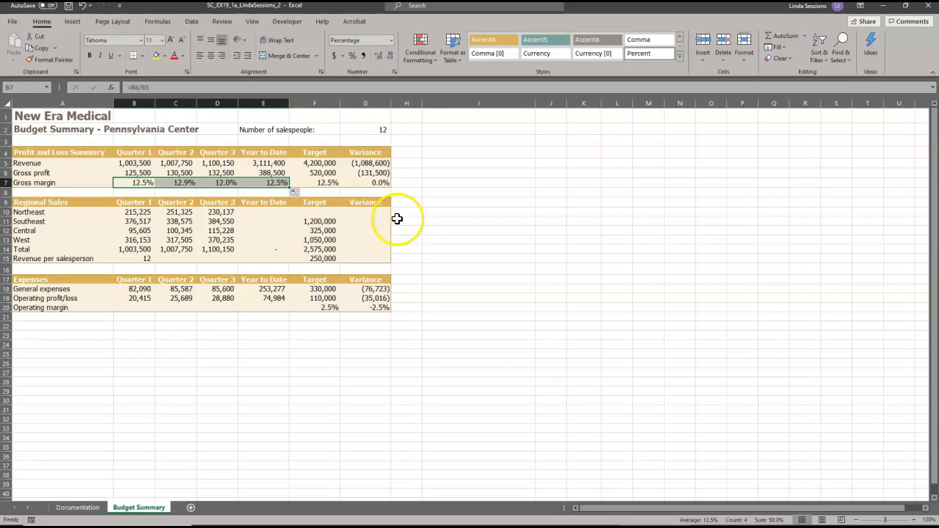
mouse_move(438, 284)
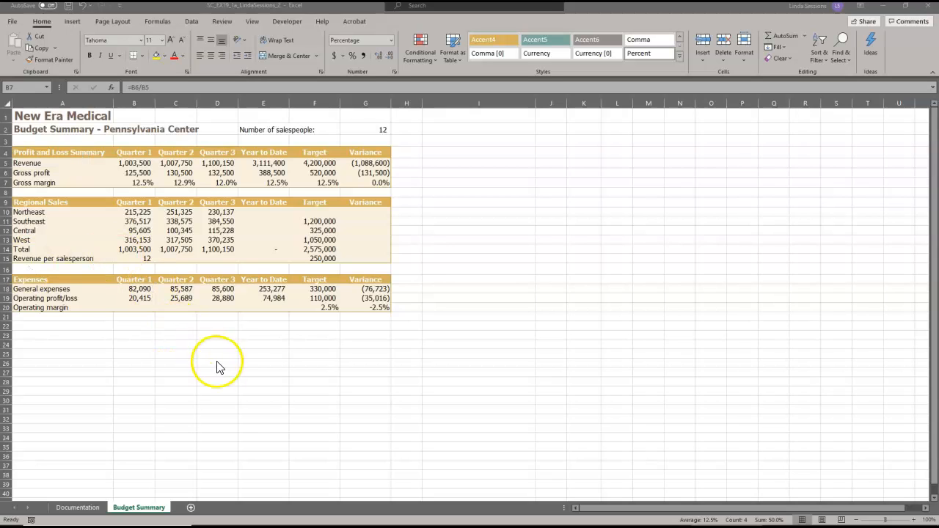
Step: AutoSum the Northeast quarters in E10 and fill down to E13, totalling 3,111,400
left_click(217, 372)
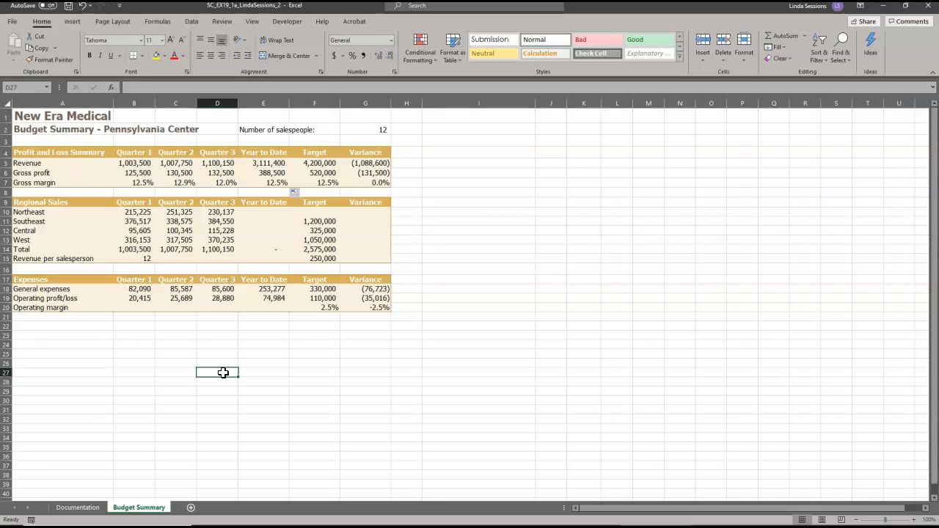
mouse_move(265, 211)
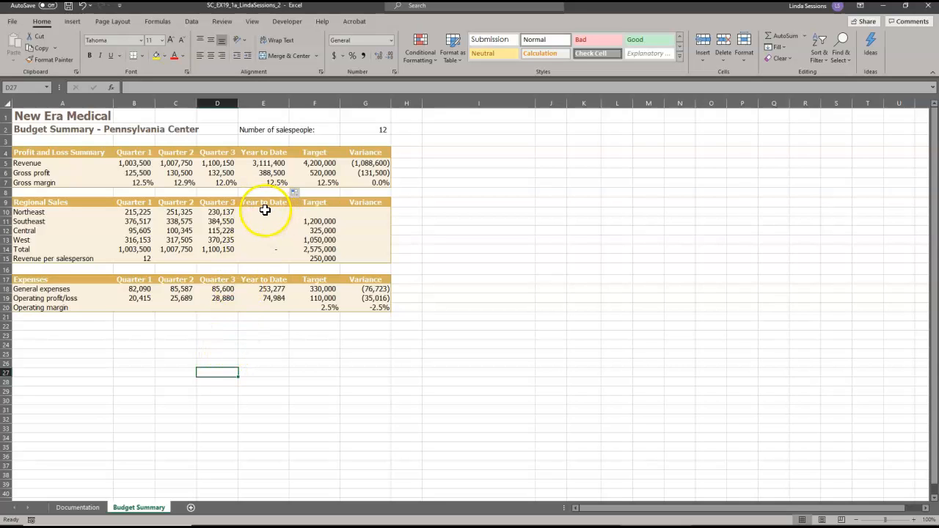
left_click(263, 212)
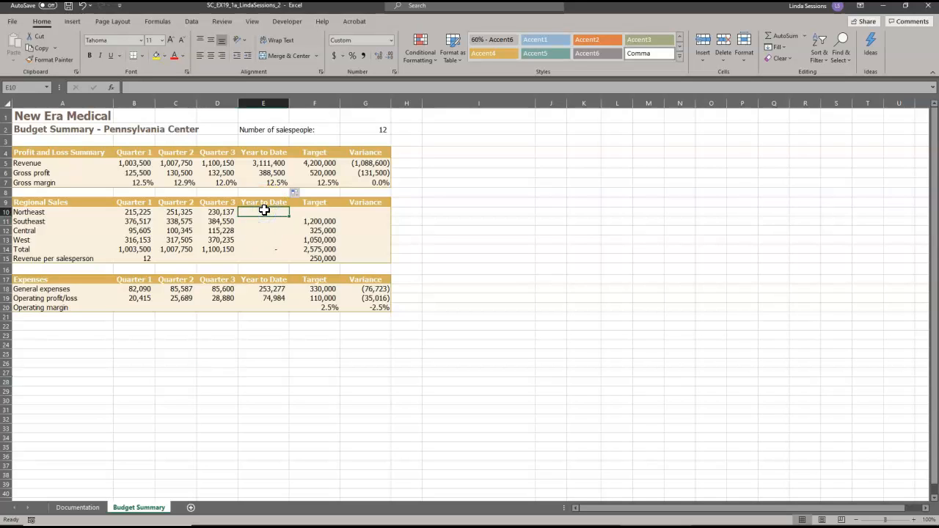
mouse_move(420, 162)
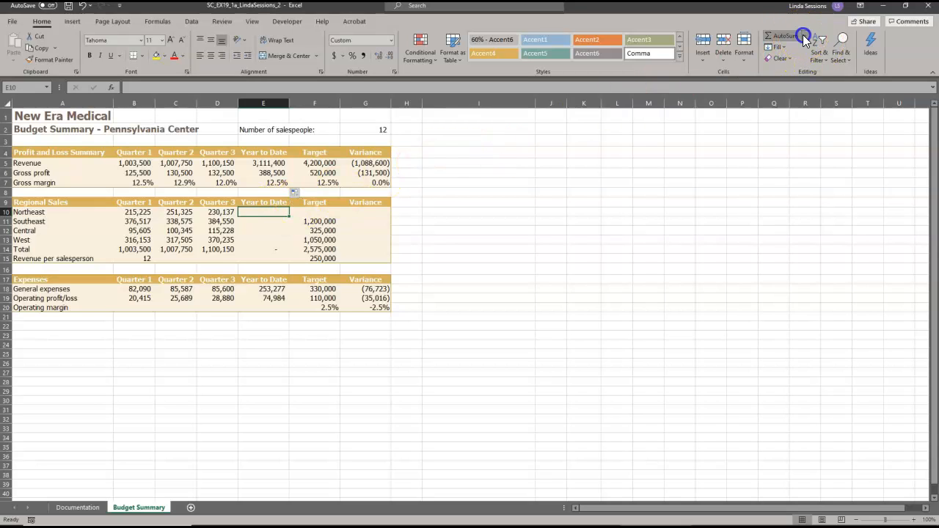
left_click(784, 39)
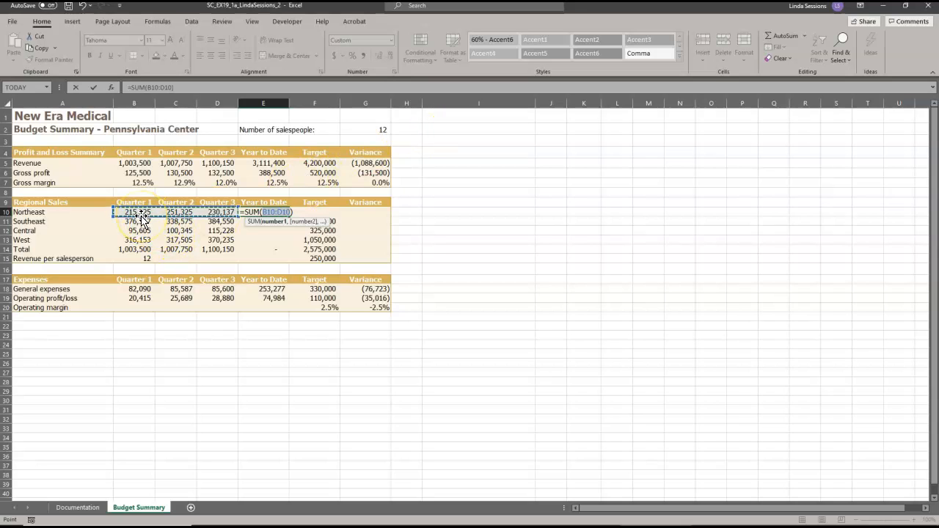
mouse_move(234, 212)
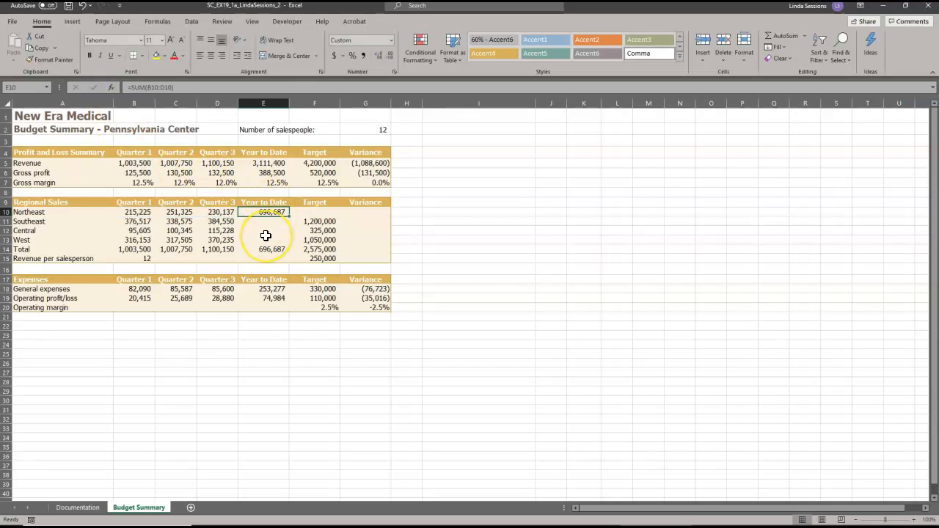
mouse_move(274, 246)
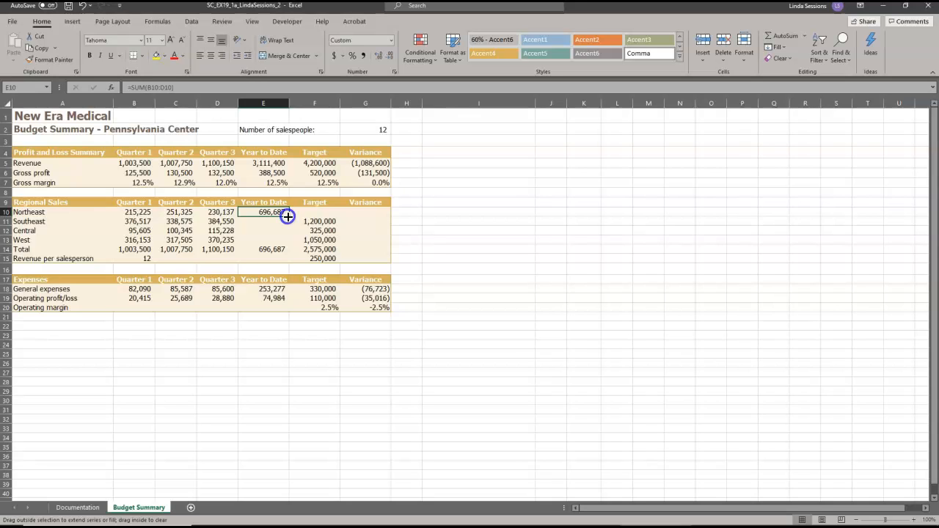
left_click_drag(286, 212, 284, 249)
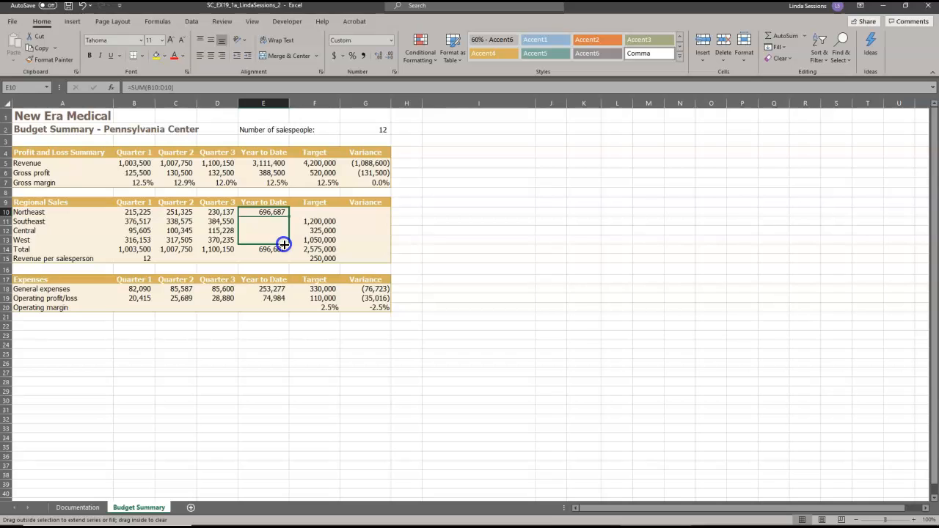
left_click_drag(284, 212, 284, 244)
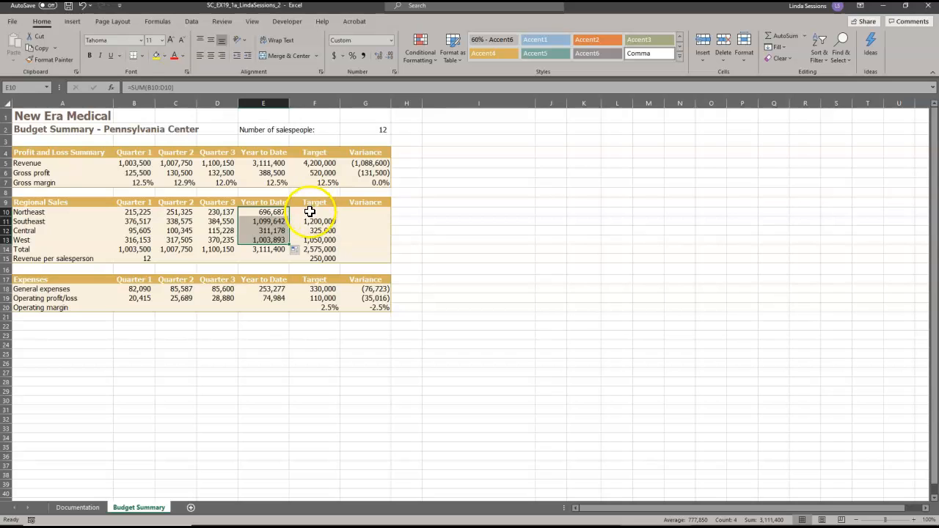
Step: Enter 925000 as the Northeast target in F10, raising the total target to 3,500,000
left_click(315, 212)
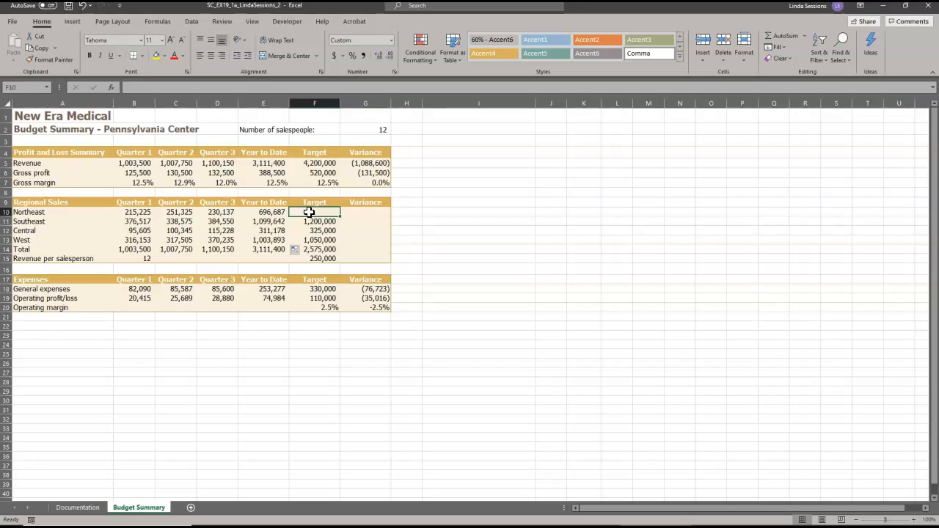
type("9250000")
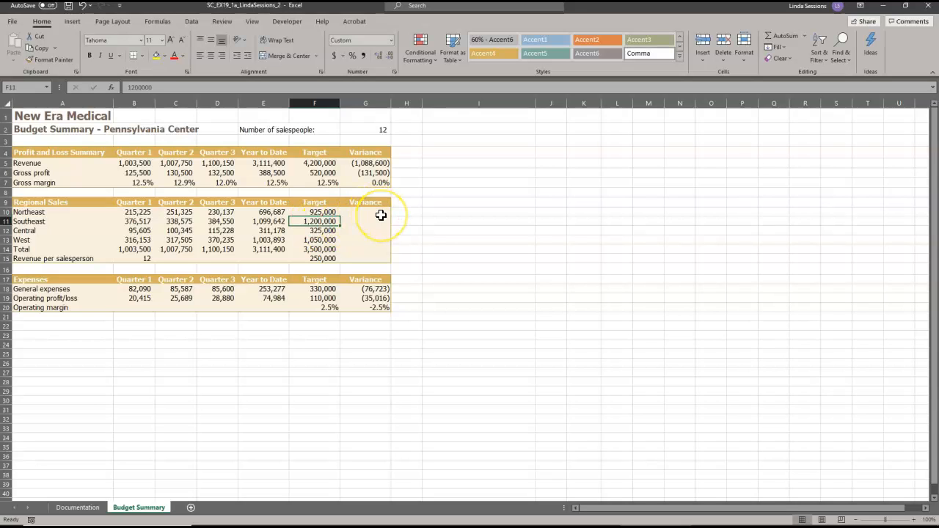
left_click(366, 212)
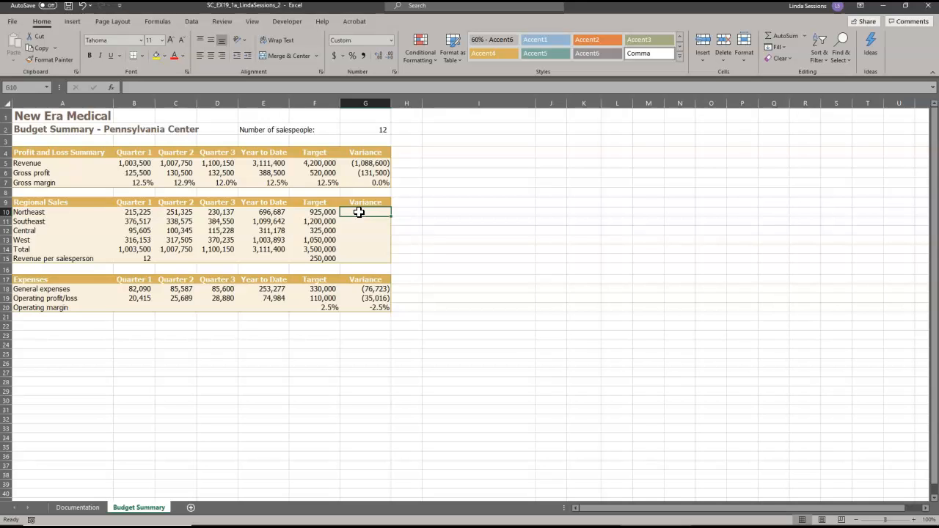
Step: Enter =E10-F10 in G10 and fill down to G14, from (228,313) to (388,600)
type("=E10-")
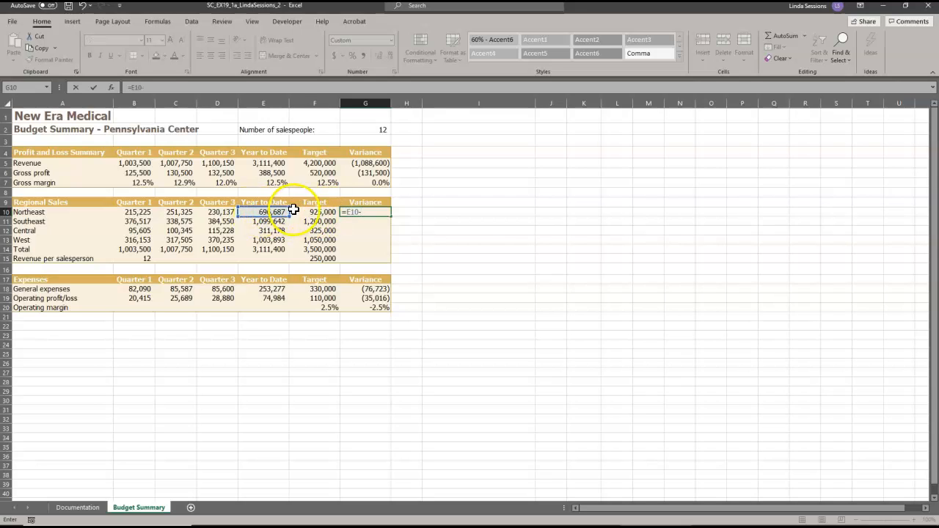
left_click(314, 212)
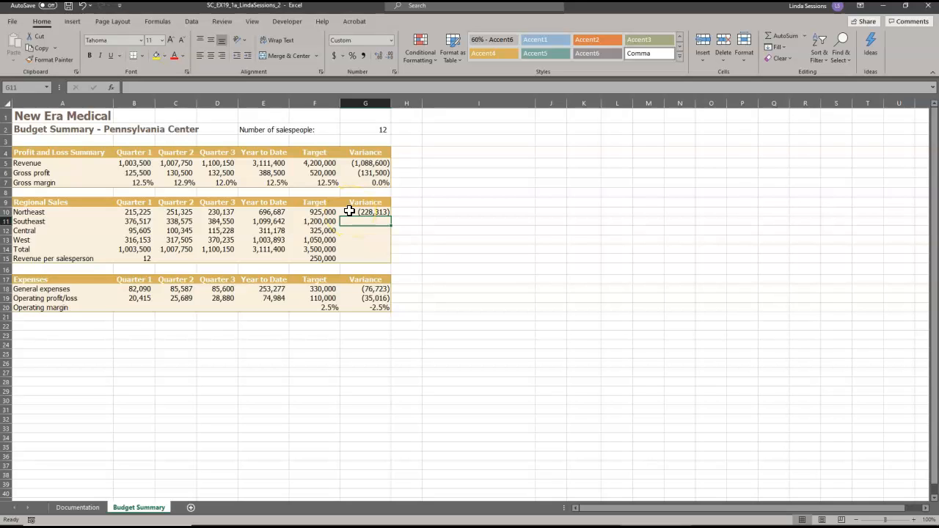
left_click(366, 212)
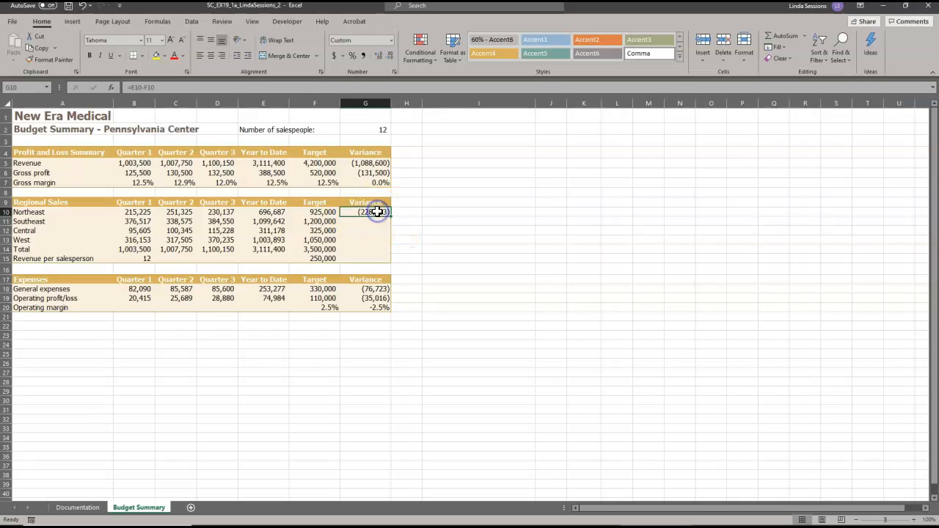
mouse_move(389, 218)
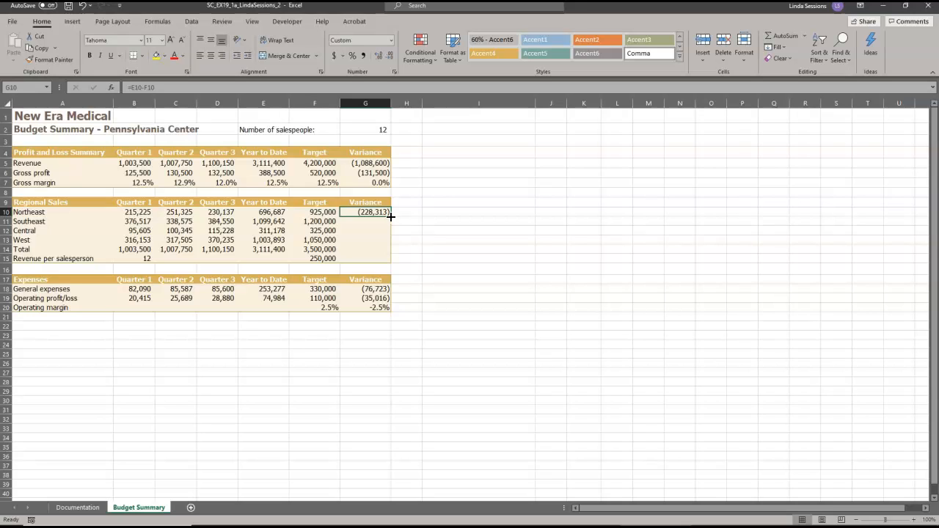
left_click_drag(366, 212, 366, 249)
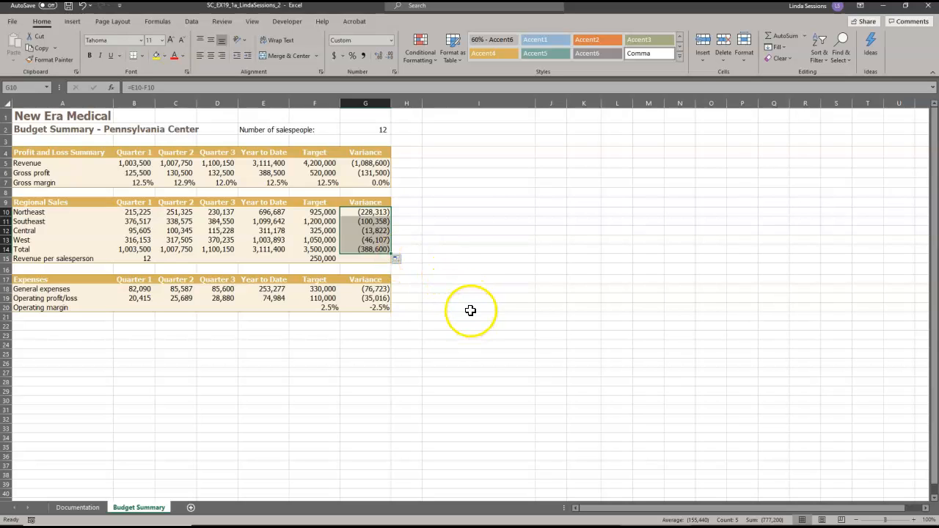
left_click(478, 307)
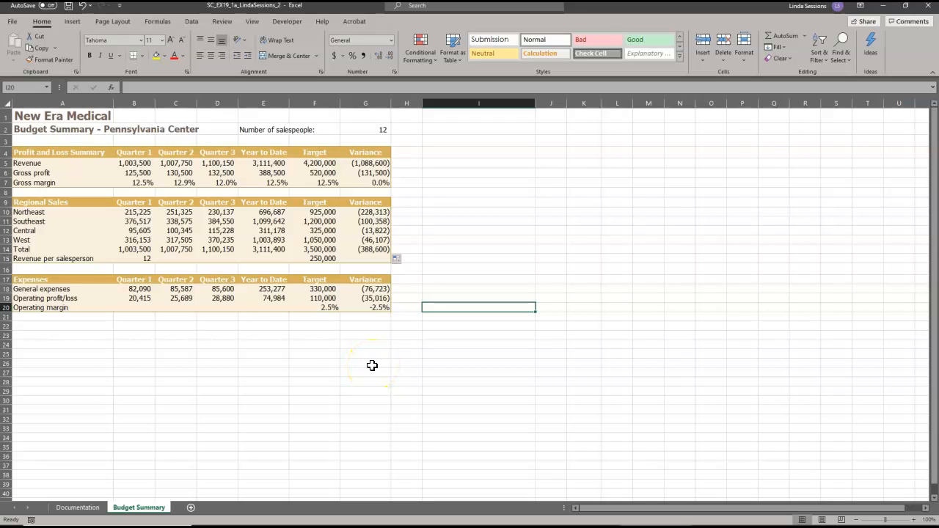
mouse_move(123, 306)
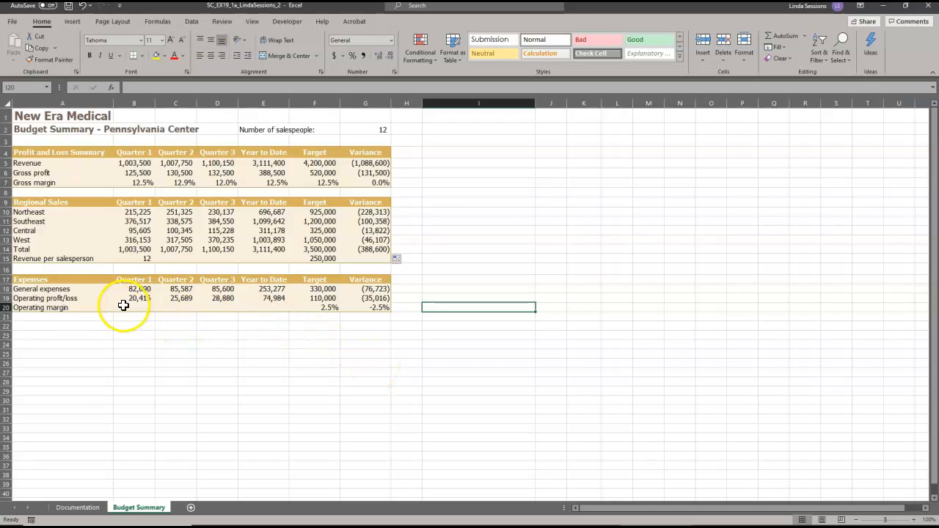
Step: Set B15 to =B14/$G$2 and fill across to E15
left_click(134, 258)
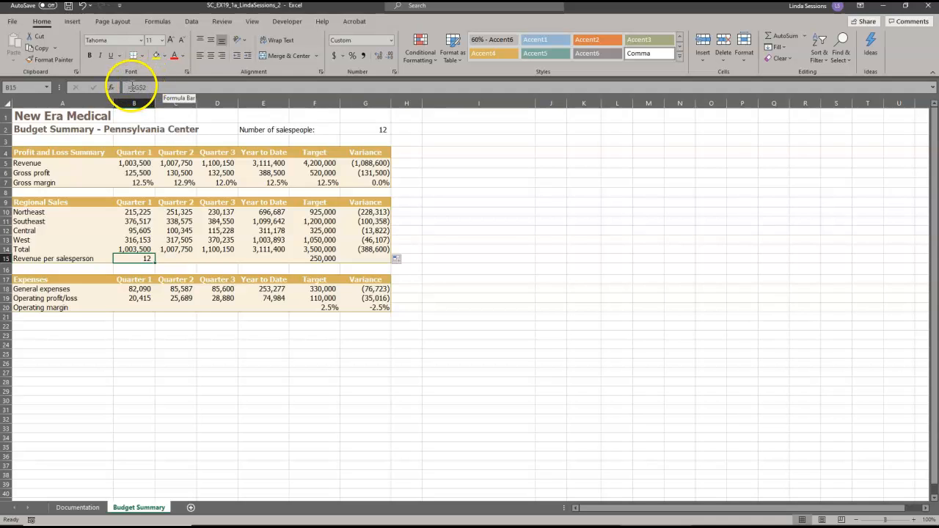
left_click(364, 129)
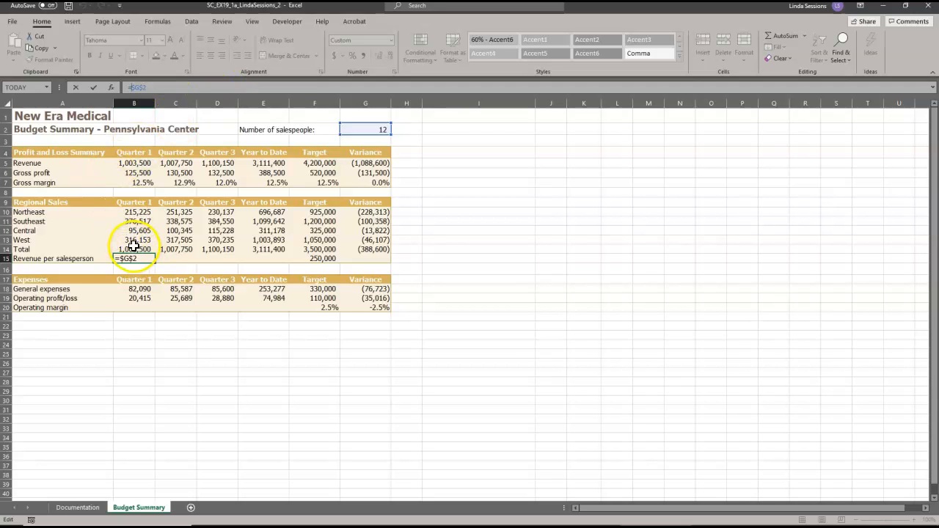
left_click(135, 249)
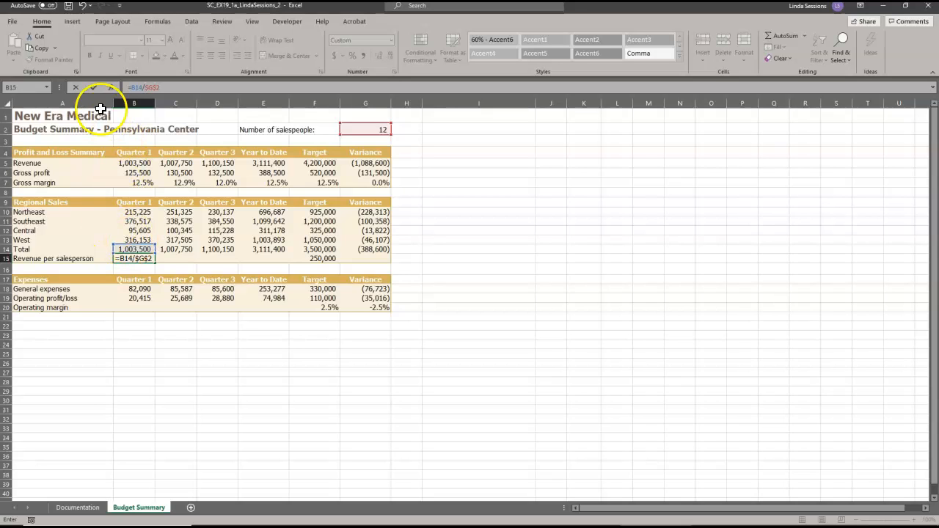
left_click(95, 87)
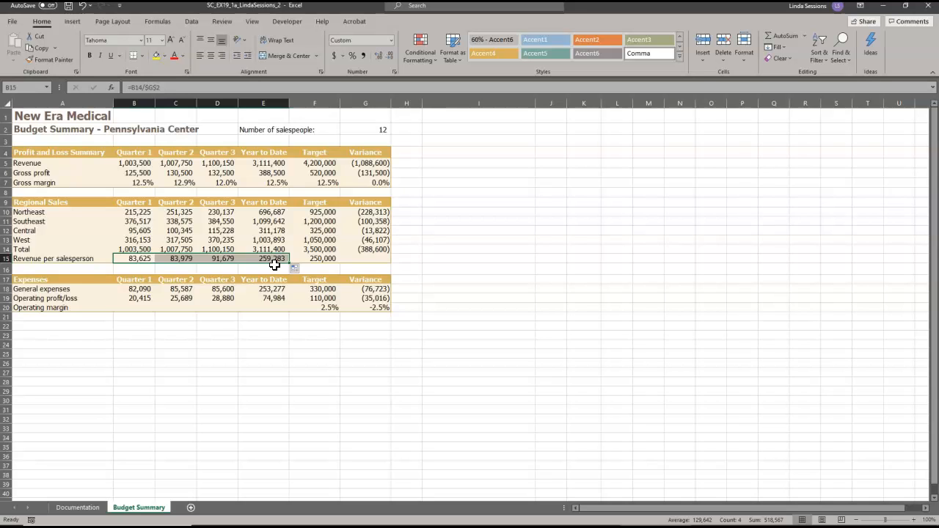
left_click(217, 355)
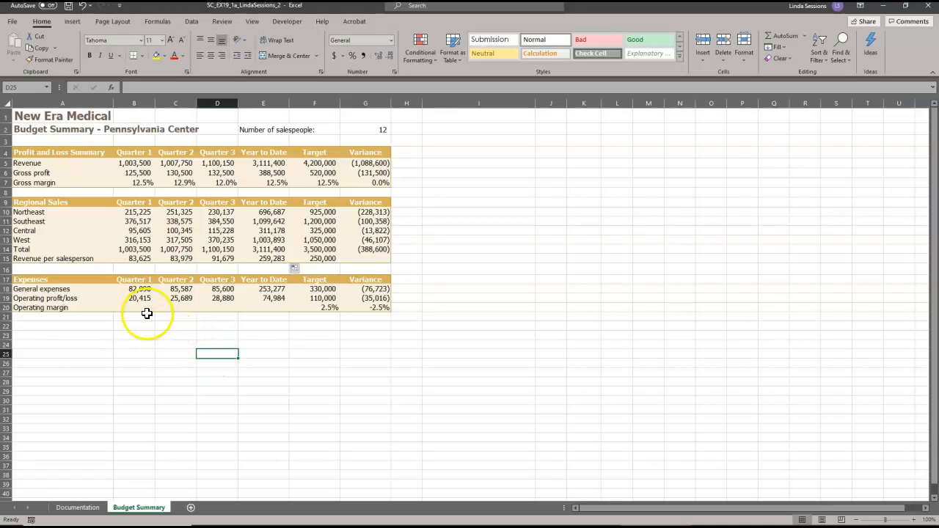
Step: Enter =B19/B5 in B20 and fill it across to E20, giving 2.0% to 2.4%
left_click(134, 307)
type("=")
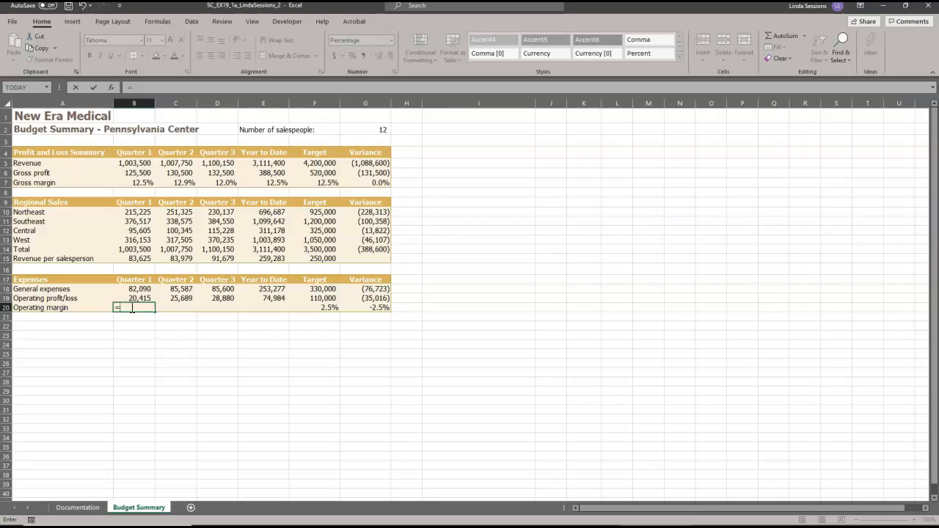
left_click(134, 298)
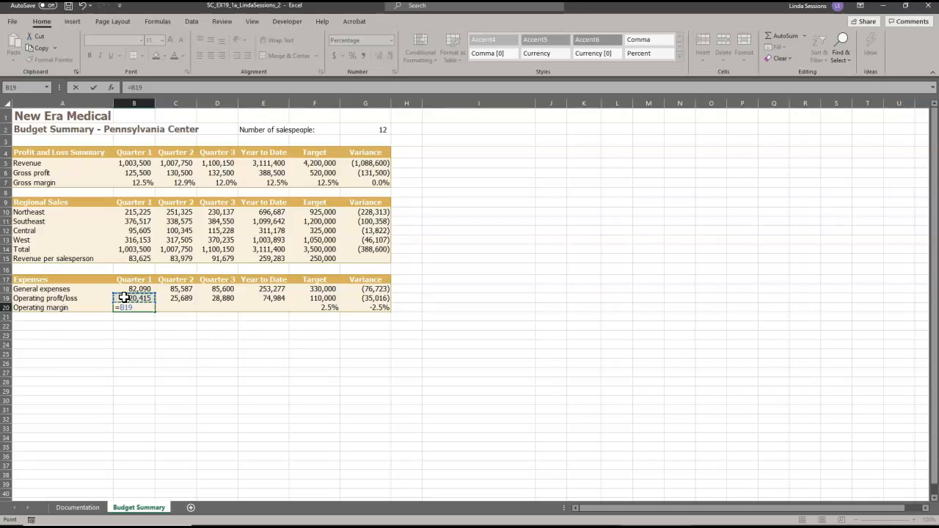
type("/")
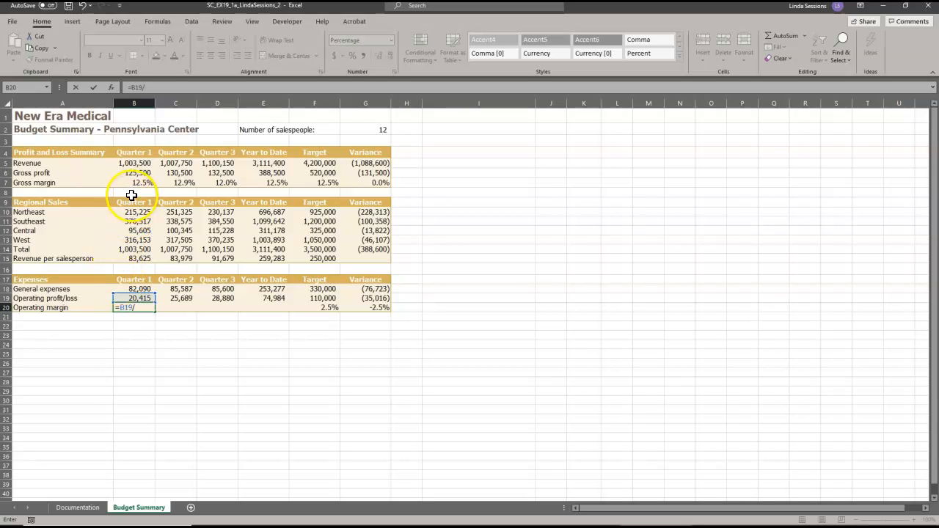
left_click(134, 163)
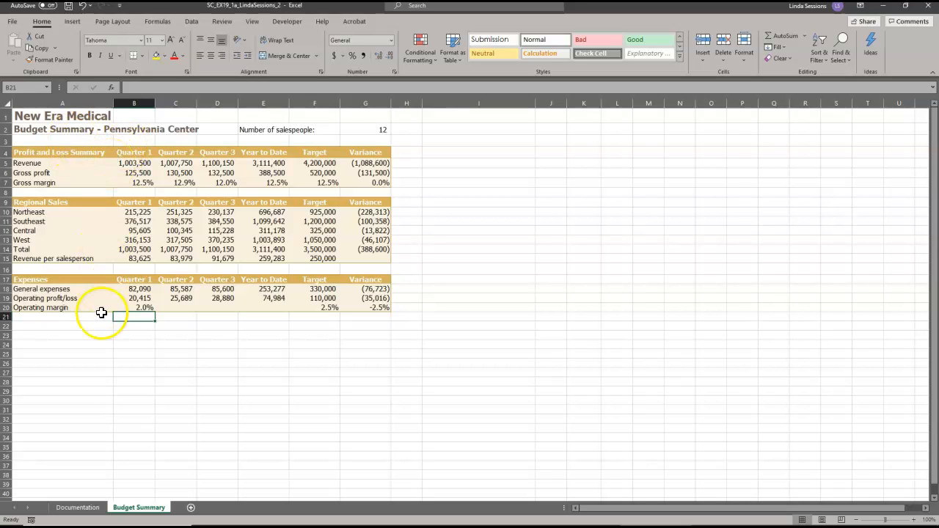
left_click(134, 307)
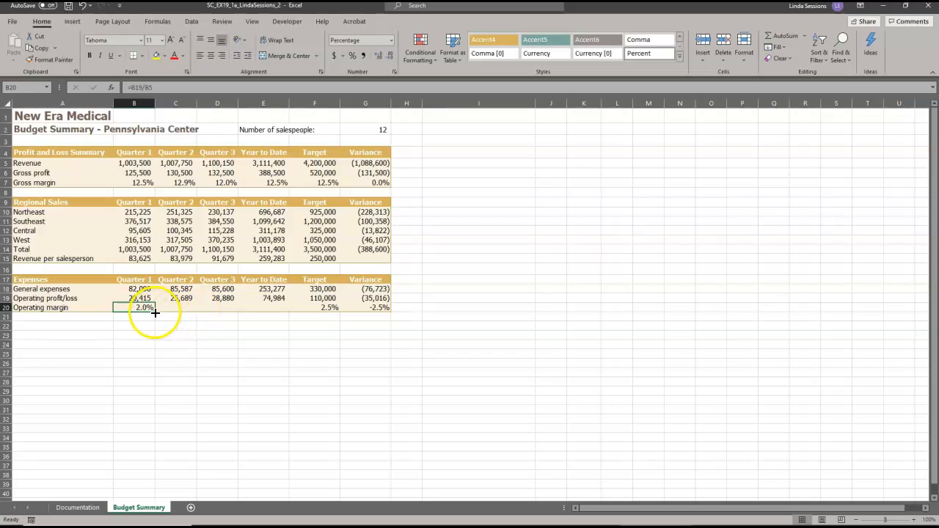
left_click_drag(155, 307, 278, 308)
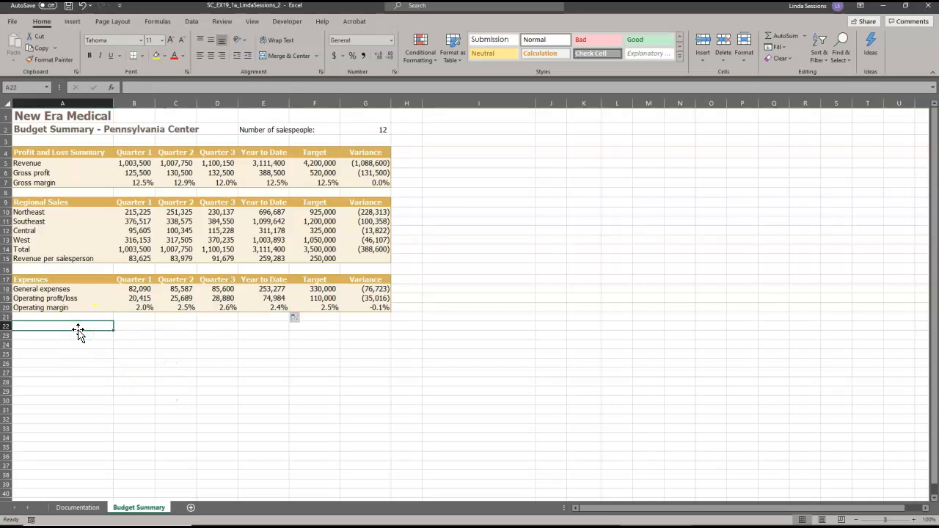
mouse_move(86, 319)
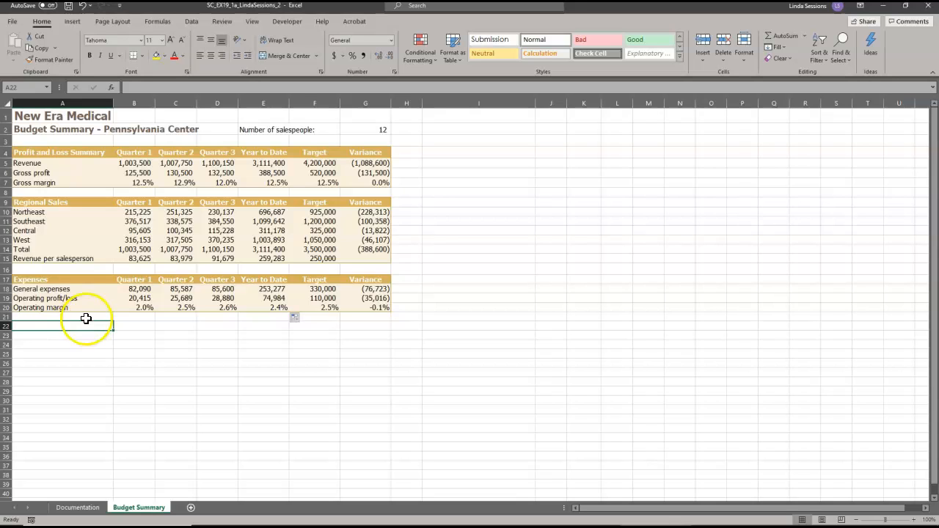
mouse_move(71, 325)
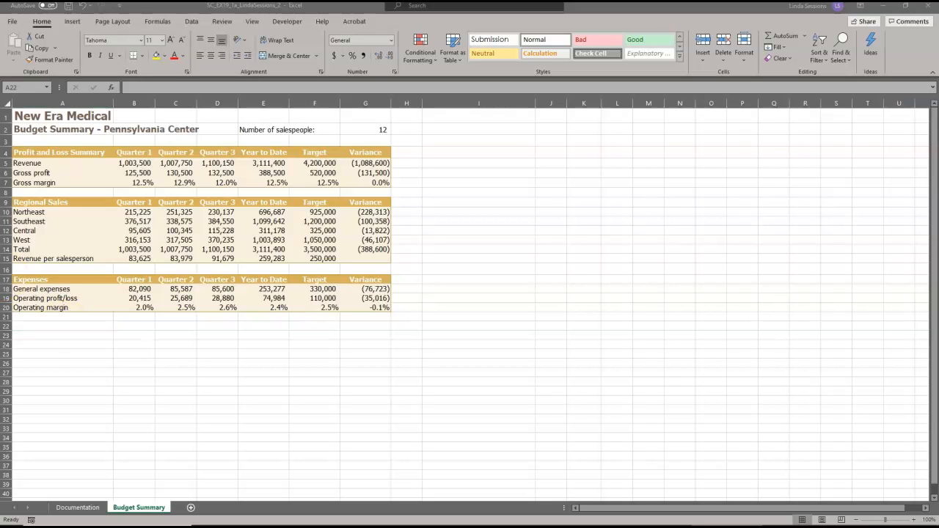
mouse_move(31, 280)
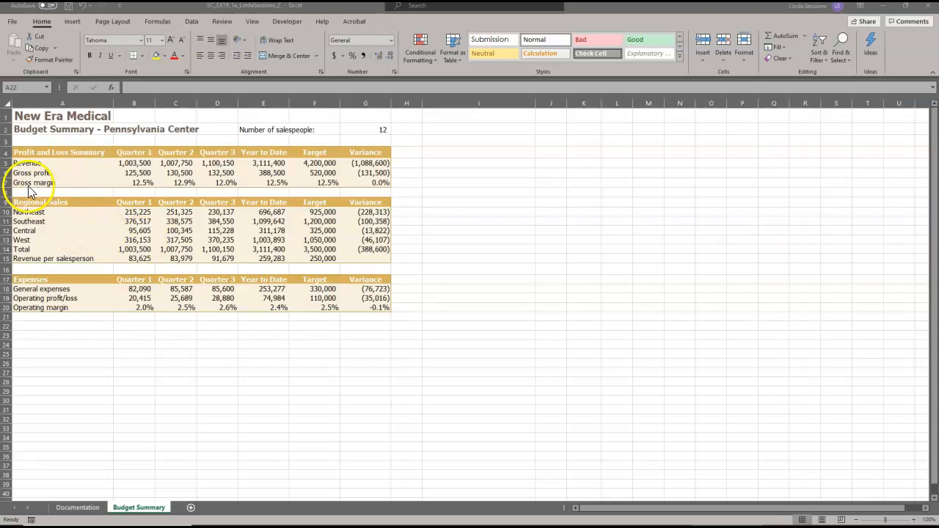
Step: Select the region labels A9:A13 together with the Year to Date figures E9:E13
left_click(63, 202)
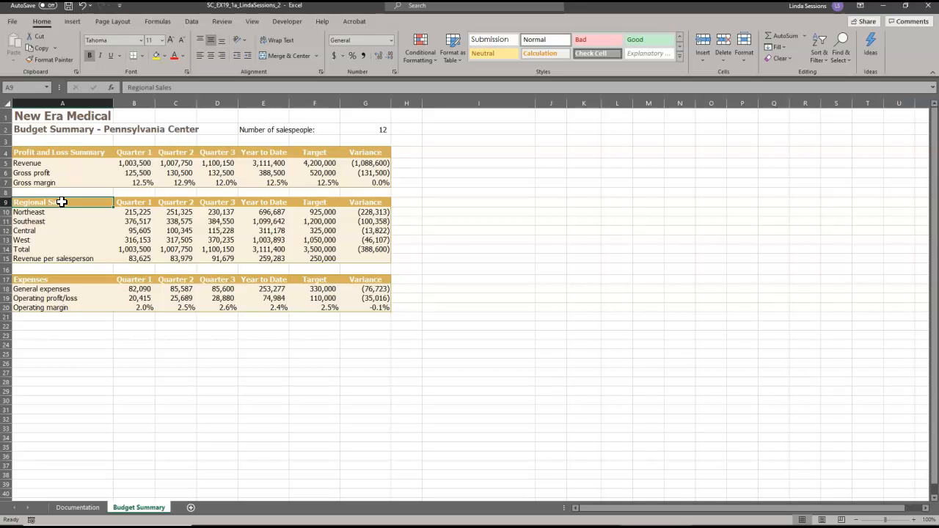
left_click_drag(62, 202, 52, 239)
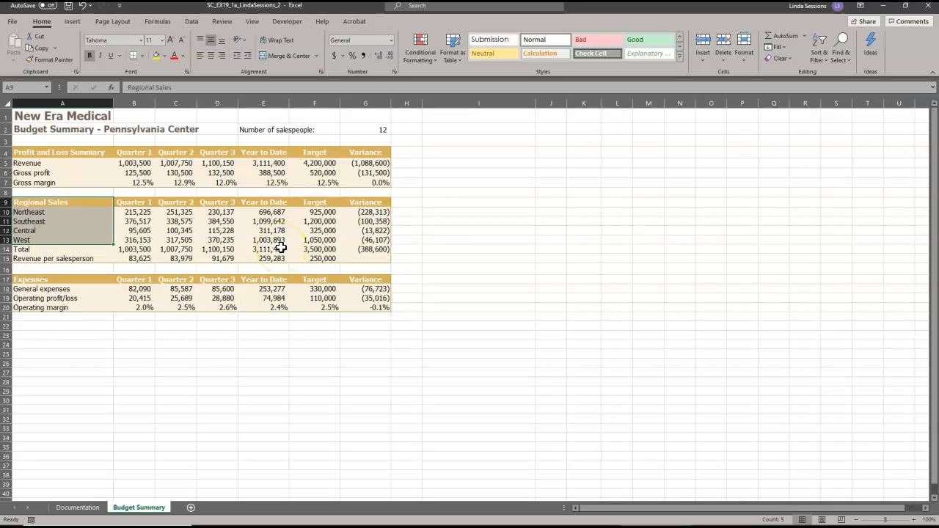
mouse_move(252, 198)
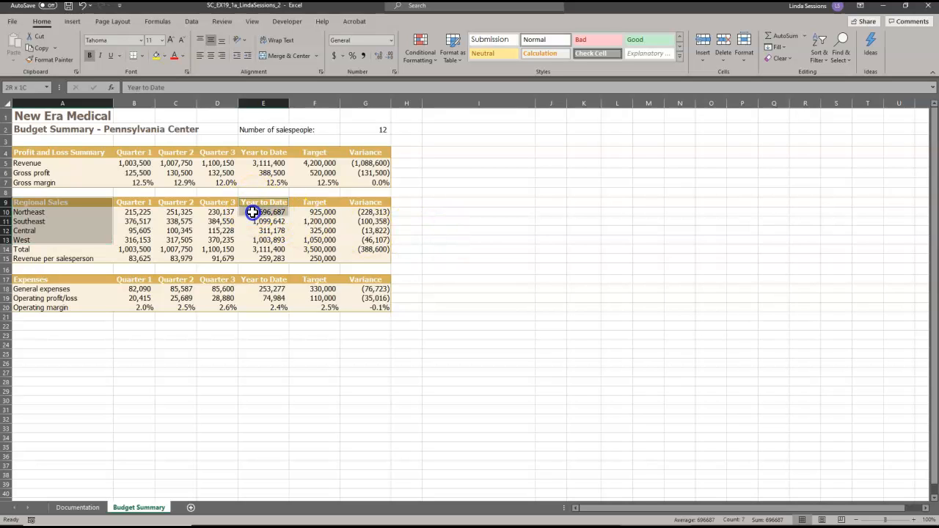
left_click_drag(263, 212, 250, 239)
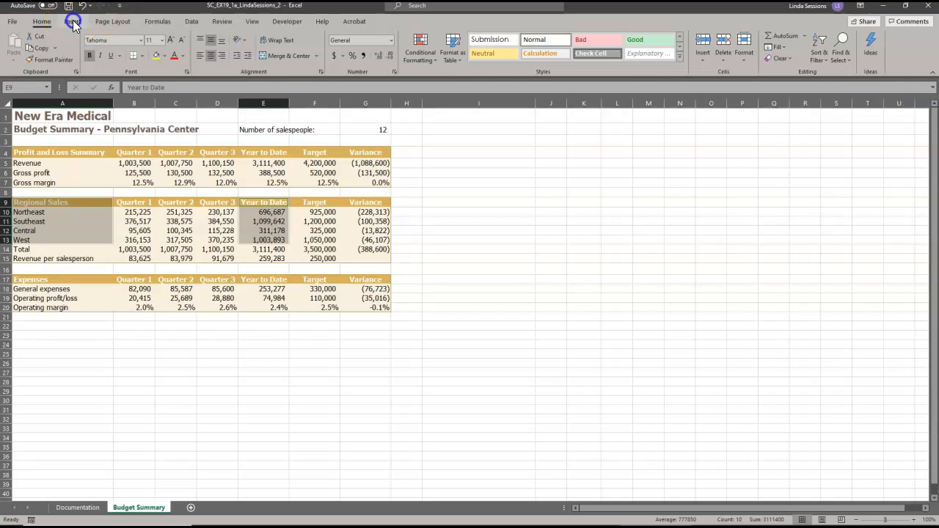
Step: Insert a 2-D pie chart of Year to Date sales for the four regions
left_click(72, 21)
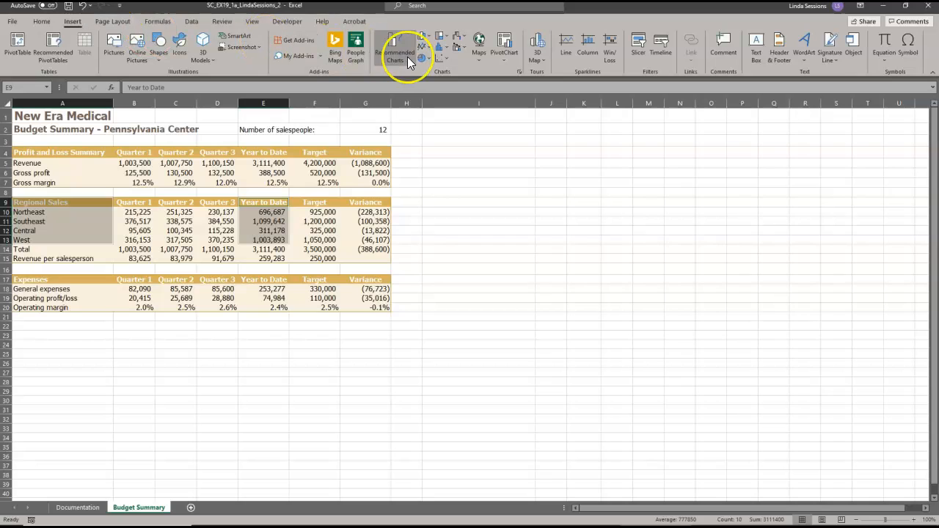
mouse_move(394, 49)
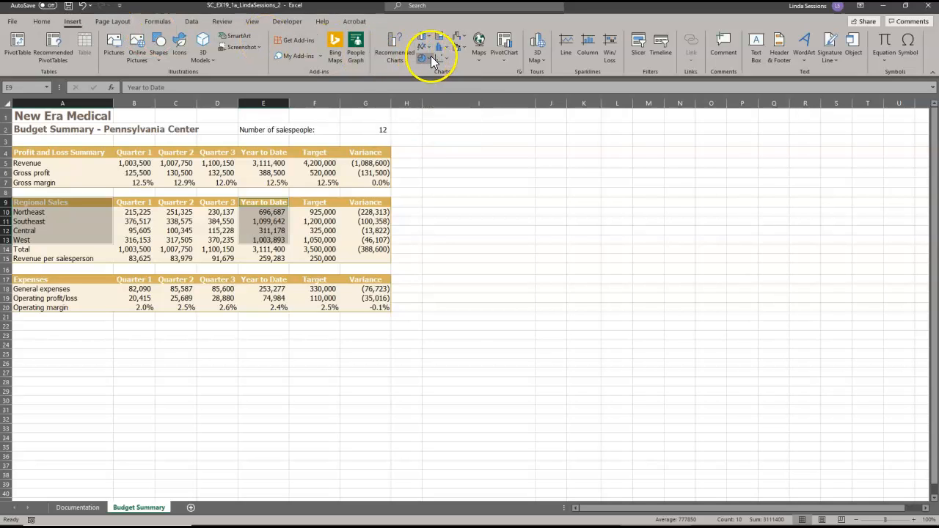
left_click(431, 55)
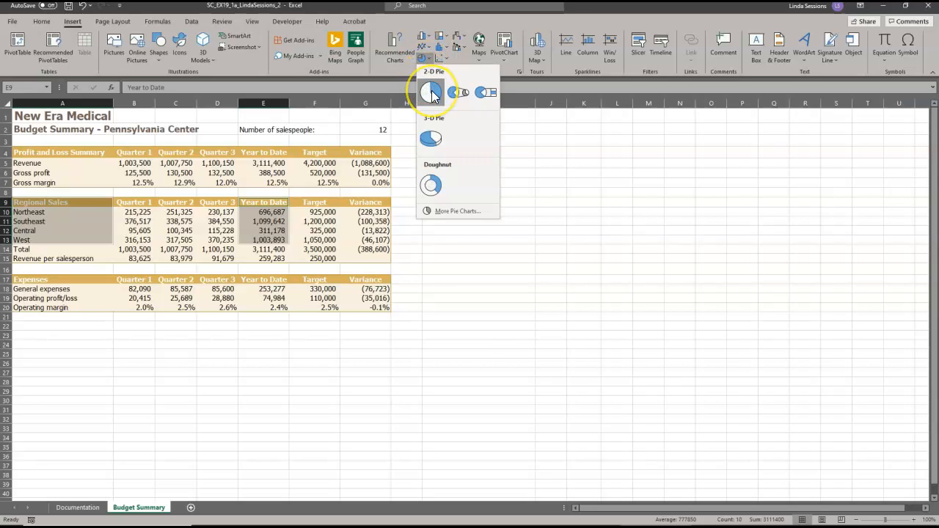
left_click(431, 91)
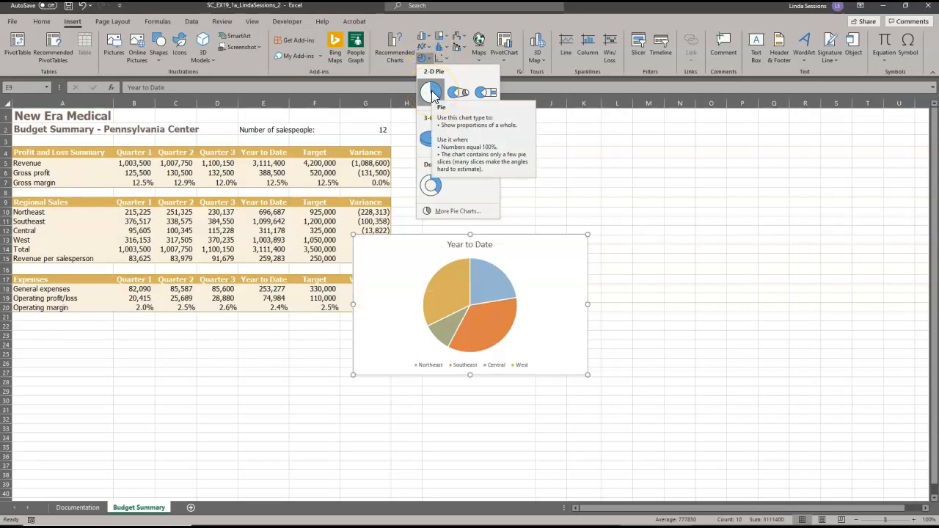
left_click(430, 91)
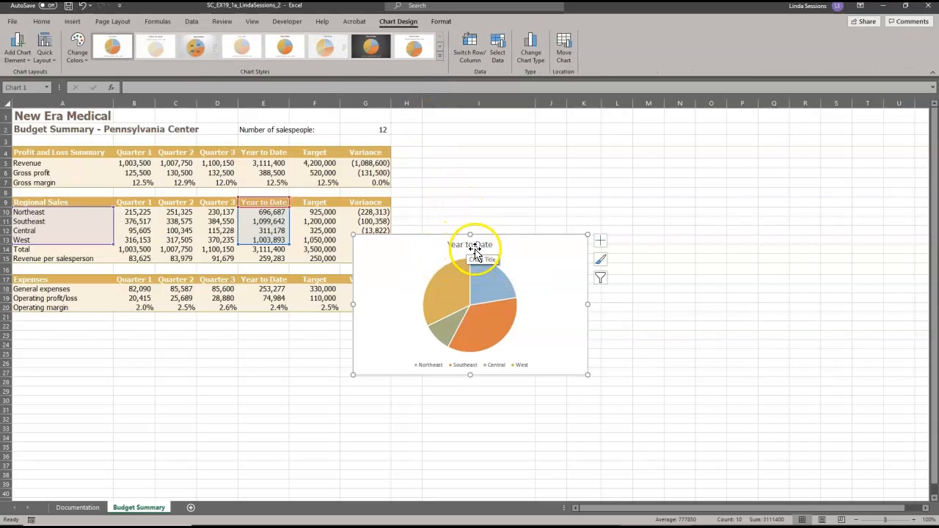
Step: Change the chart title from 'Year to Date' to 'Total Year to Date Sales by Region'
left_click(470, 244)
type("Tot")
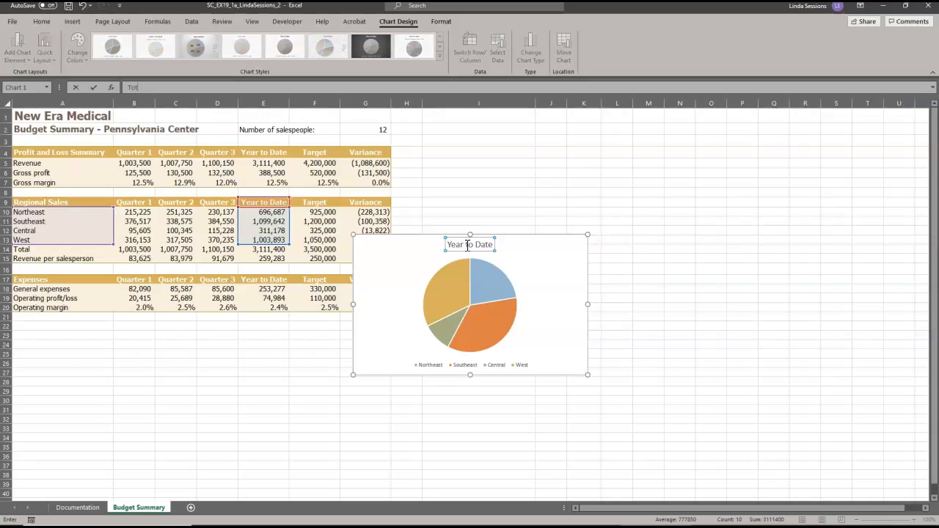
type("al Year t")
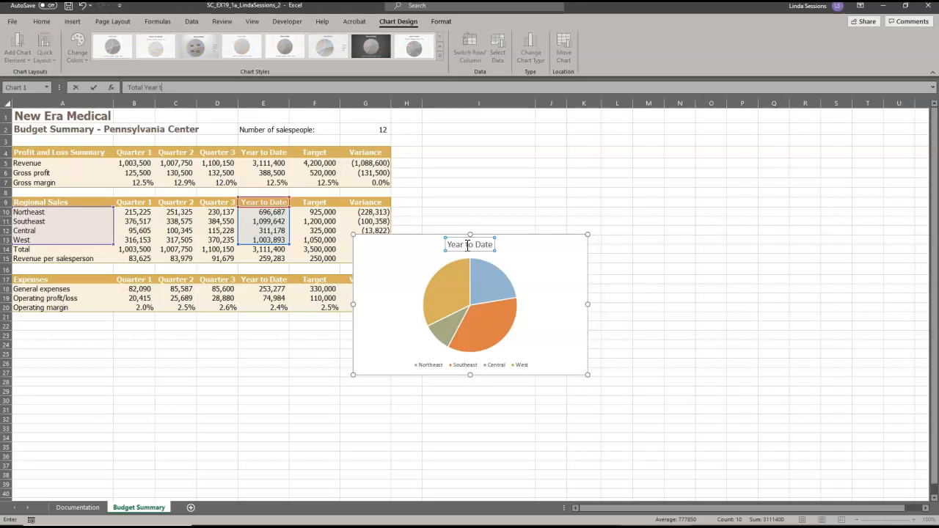
type("o Date")
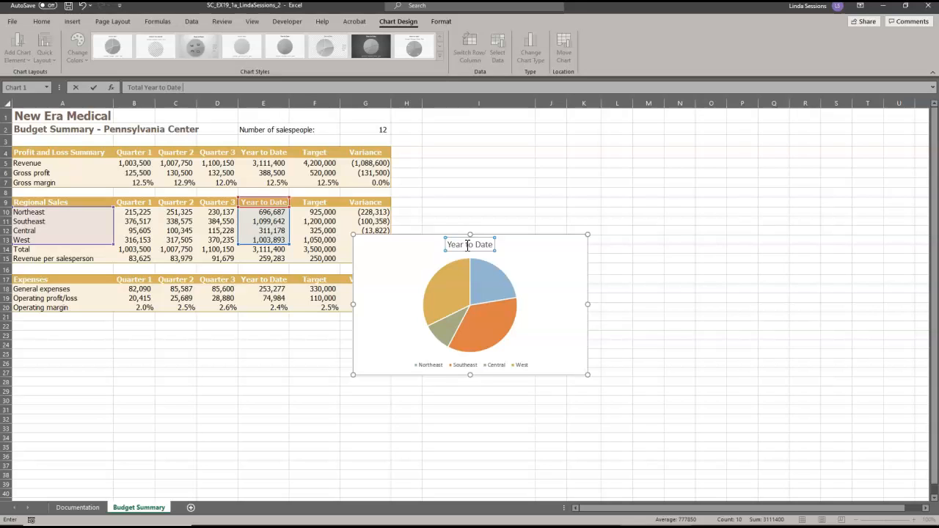
type("Sales by R")
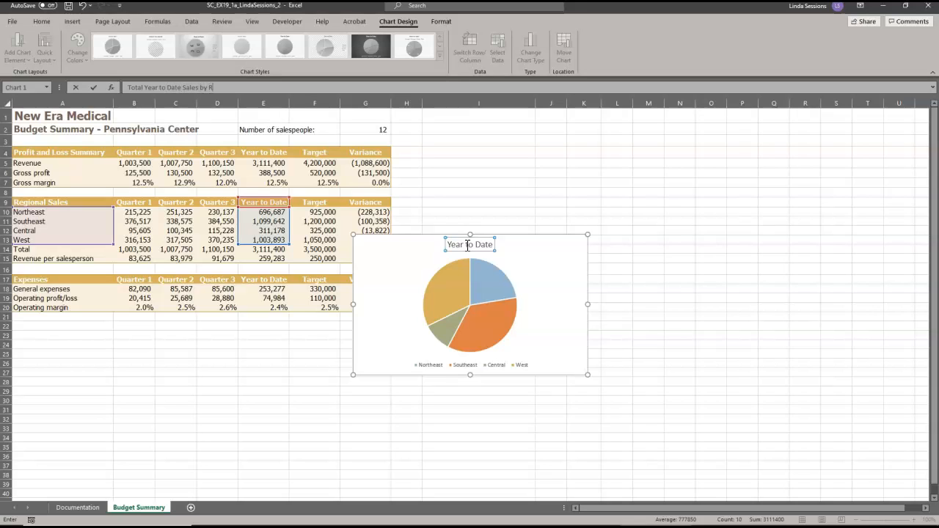
type("egion")
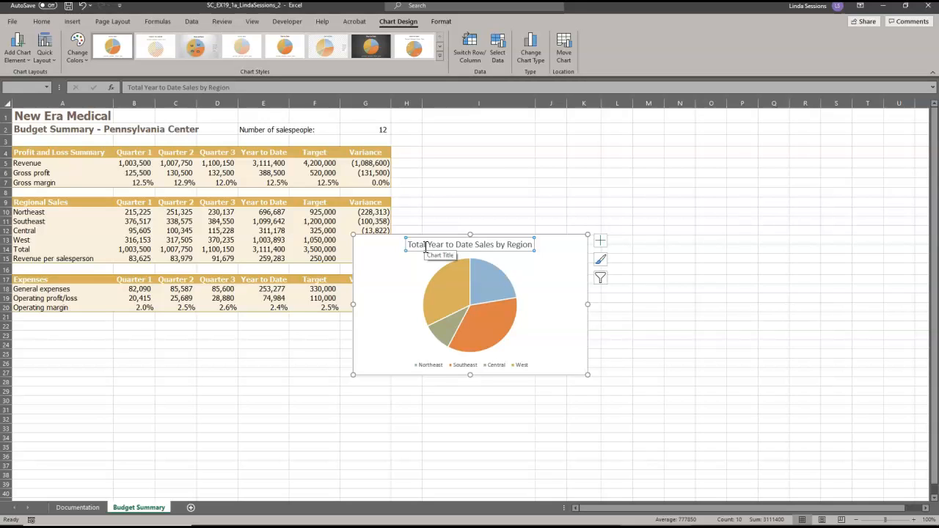
mouse_move(407, 277)
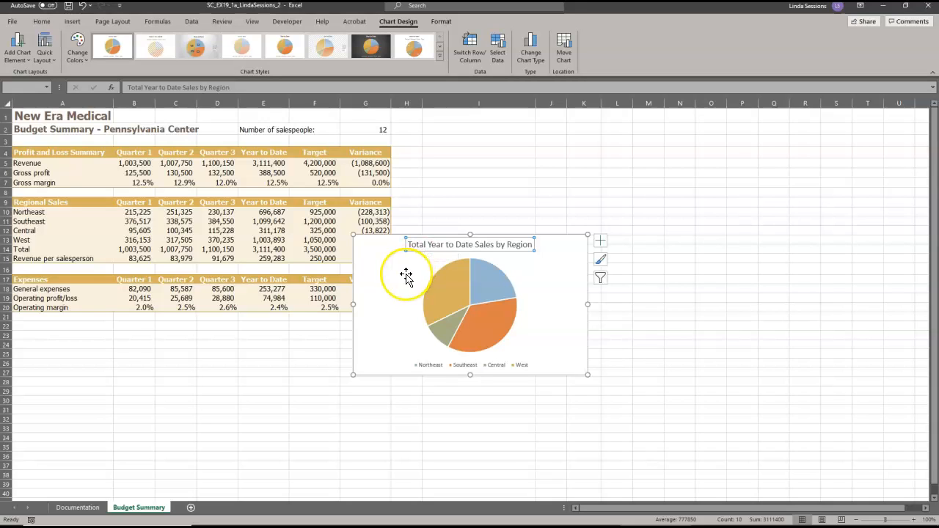
mouse_move(406, 276)
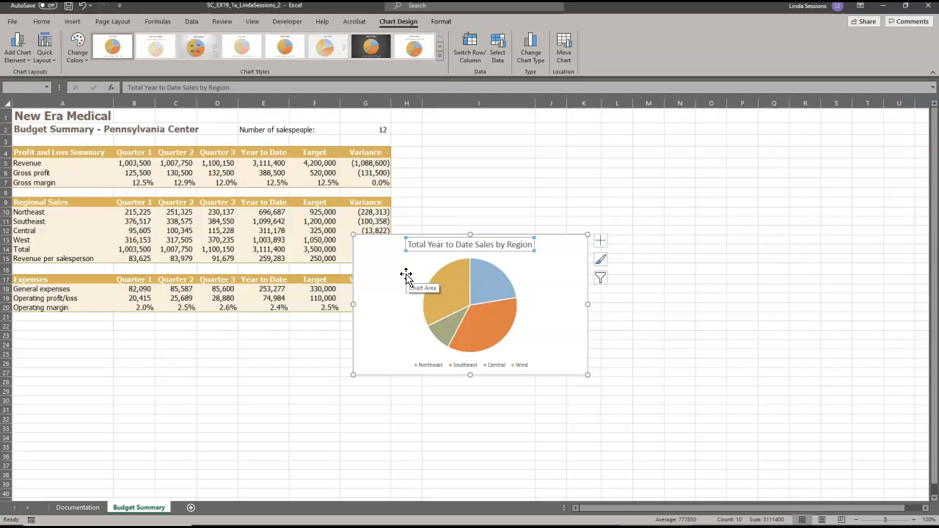
mouse_move(351, 237)
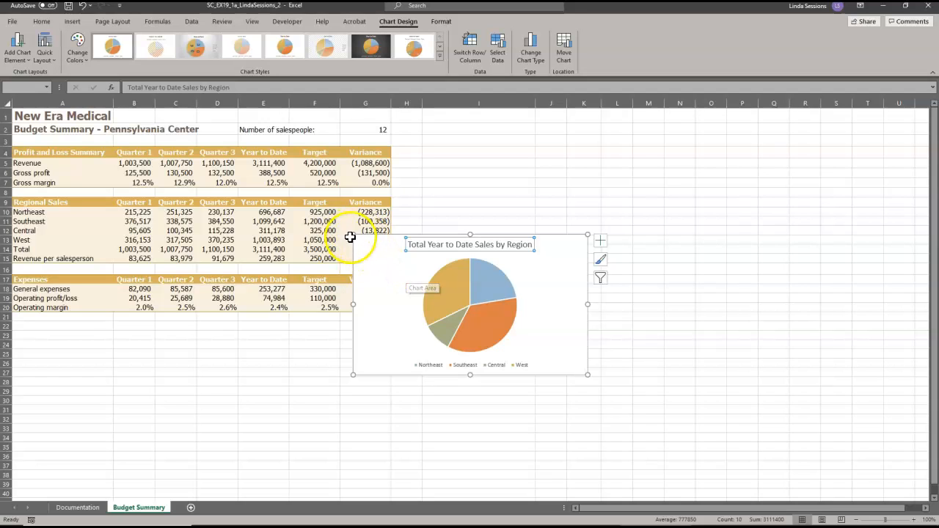
mouse_move(354, 237)
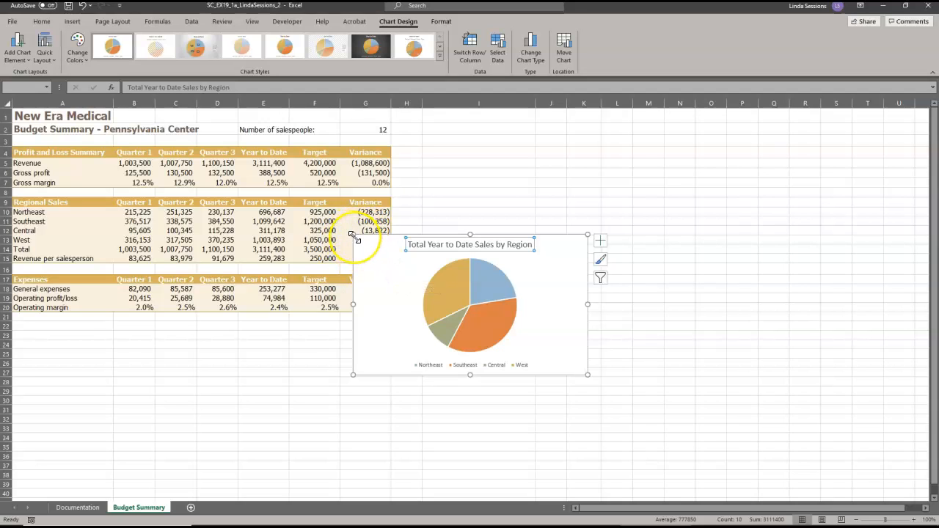
mouse_move(354, 239)
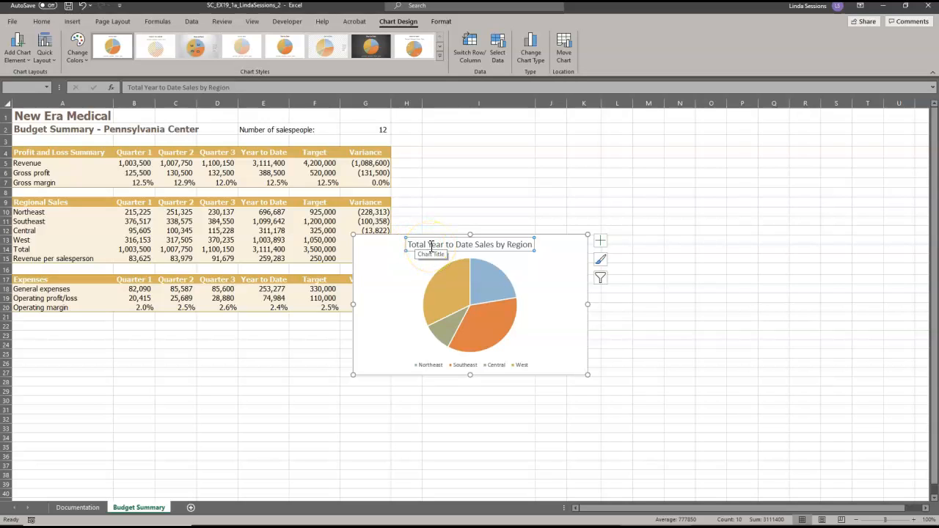
mouse_move(444, 237)
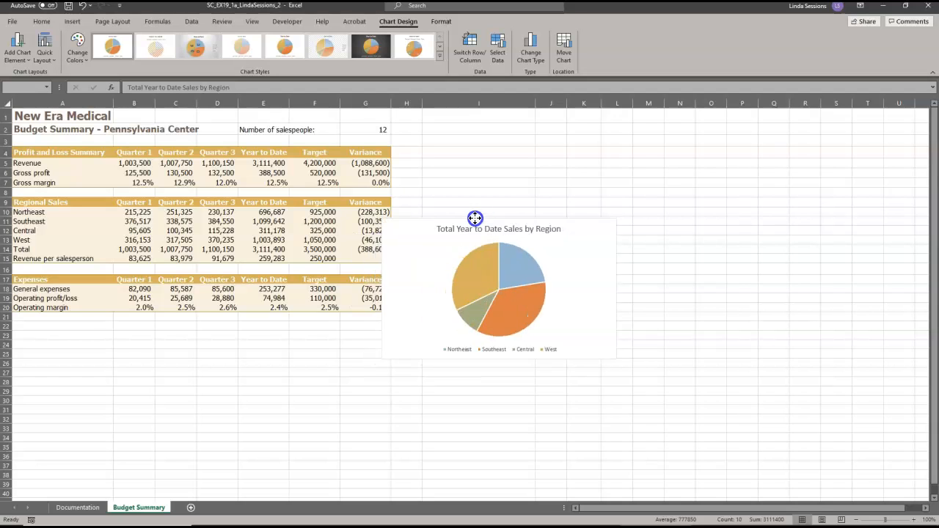
Step: Move the pie chart up beside the tables, its top edge near row 3
left_click_drag(475, 218, 514, 145)
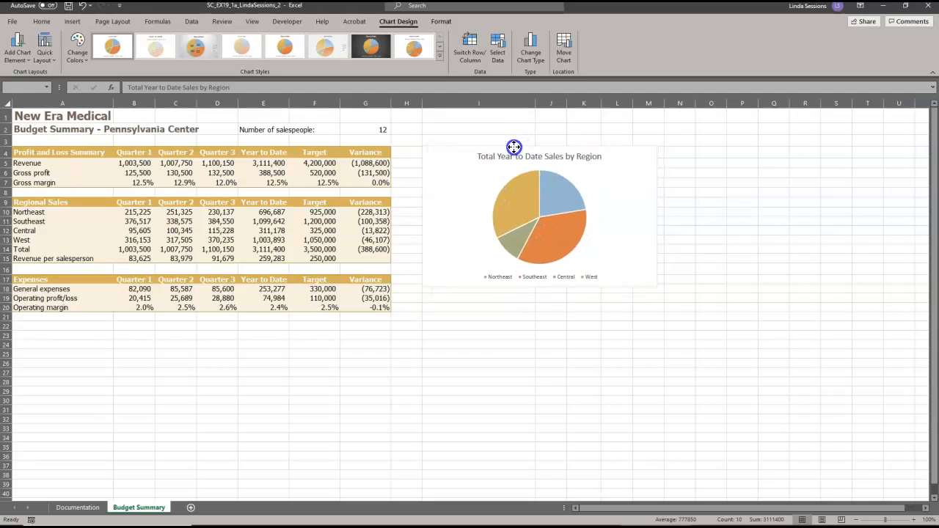
left_click(514, 147)
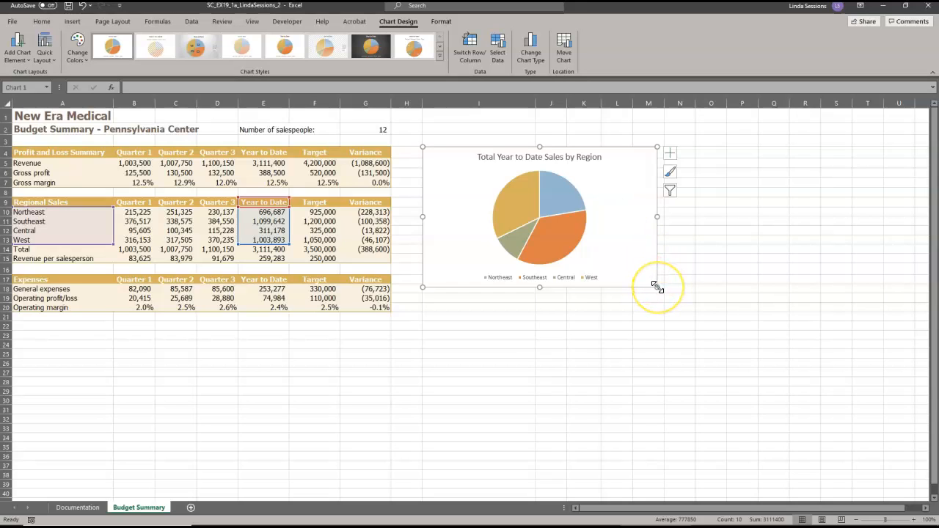
mouse_move(655, 286)
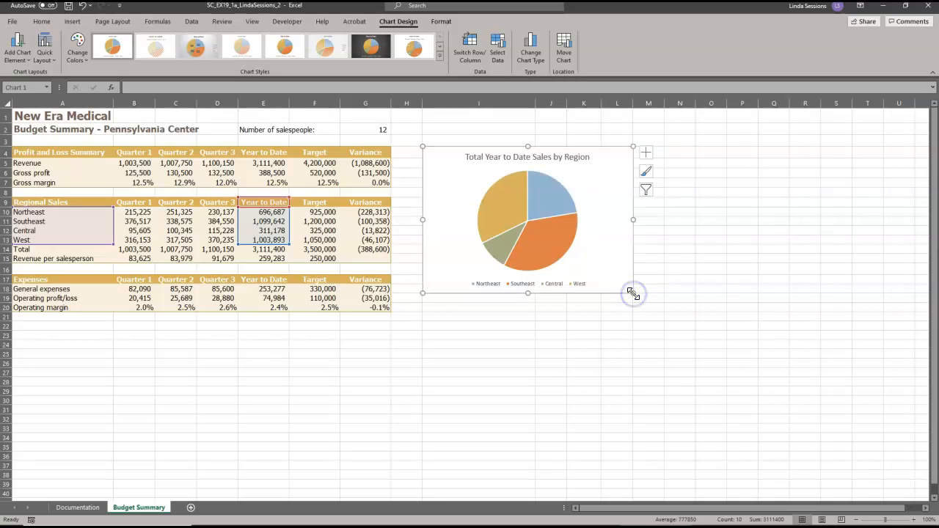
mouse_move(676, 387)
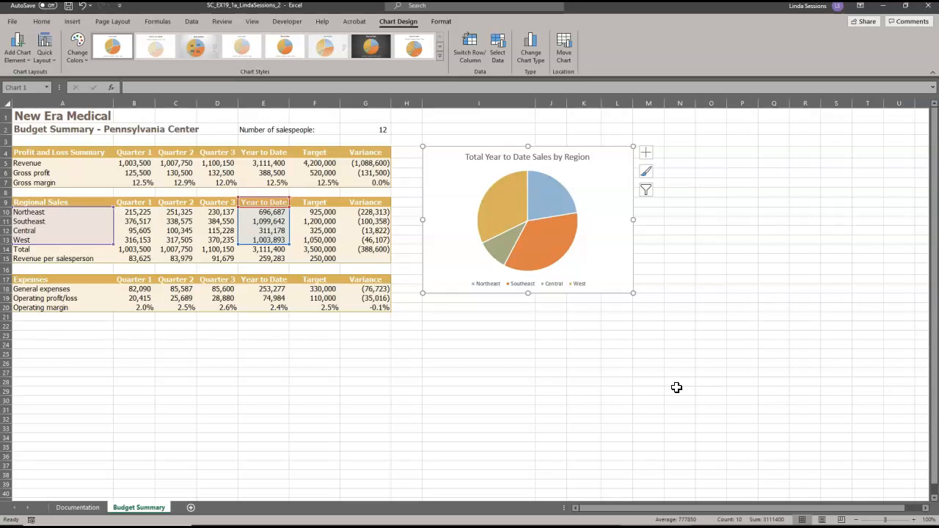
mouse_move(672, 382)
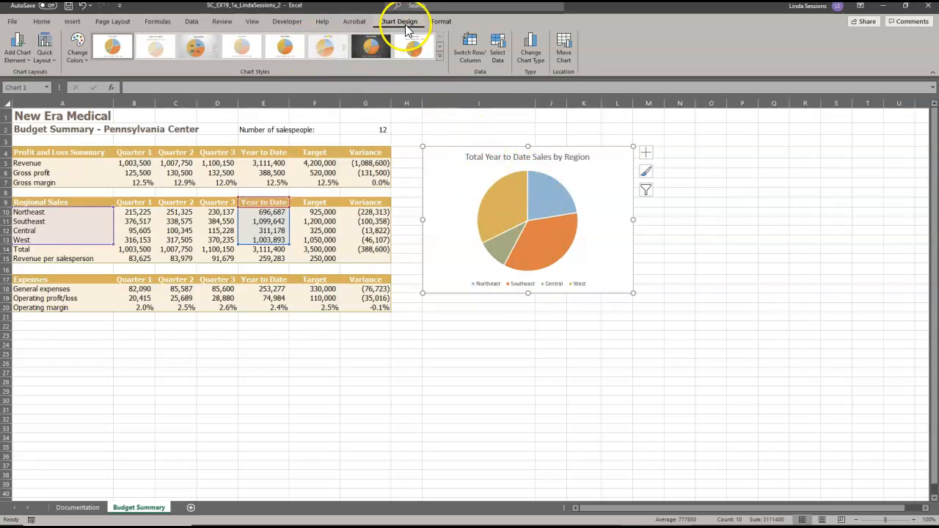
Step: Apply Chart Style 3 with percentage labels on each region's slice
left_click(196, 45)
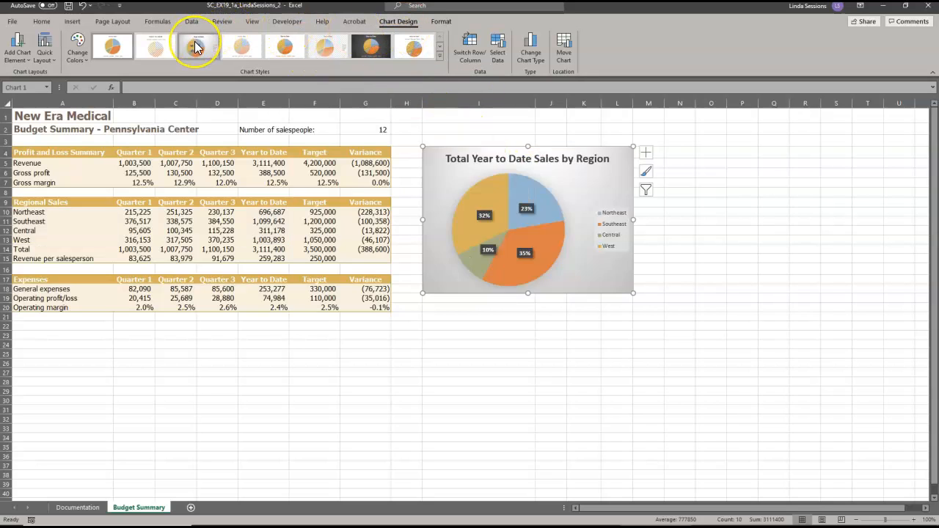
left_click(198, 46)
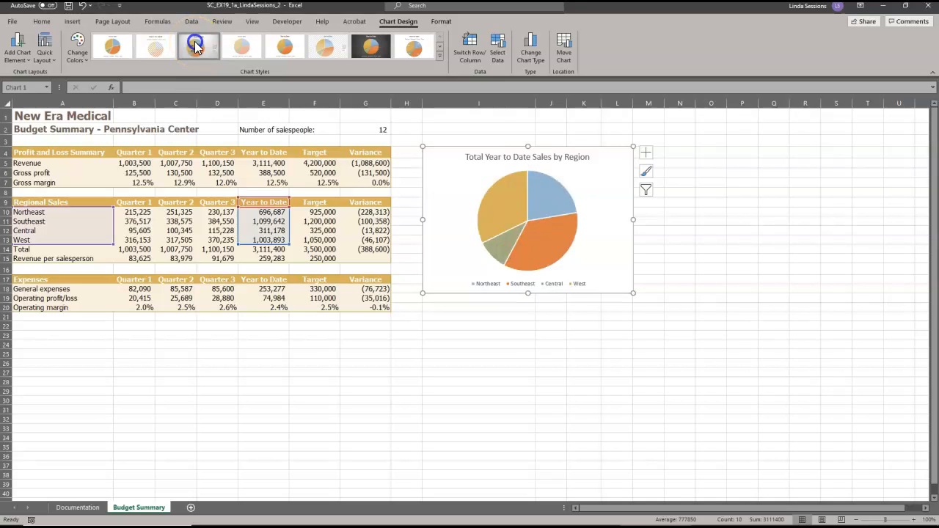
left_click(198, 46)
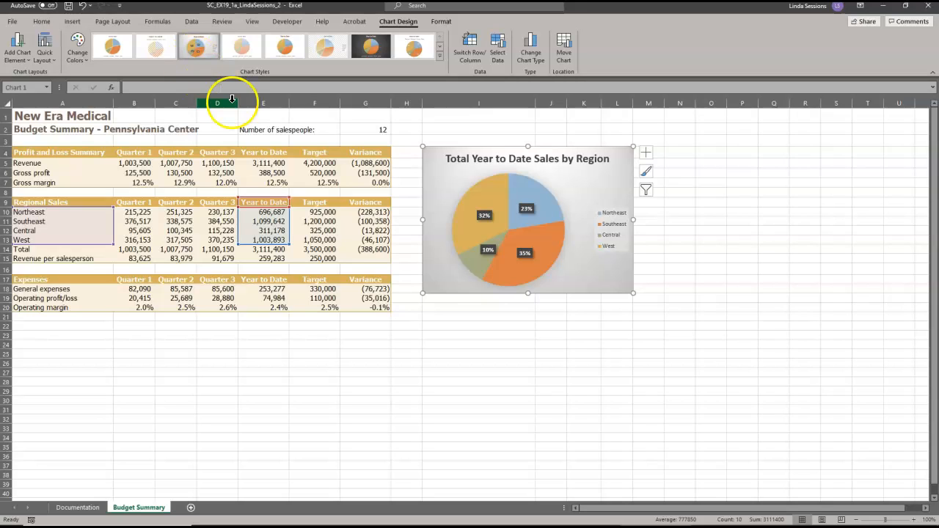
mouse_move(334, 137)
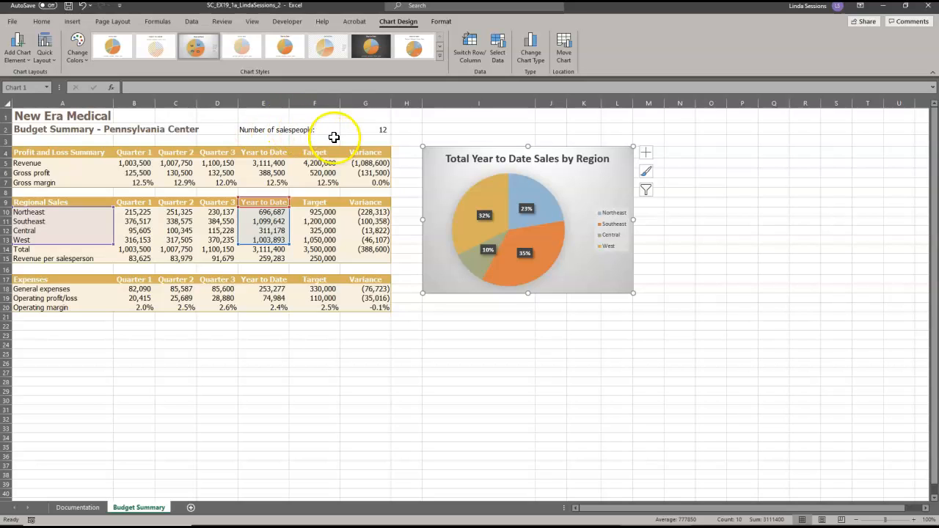
mouse_move(252, 22)
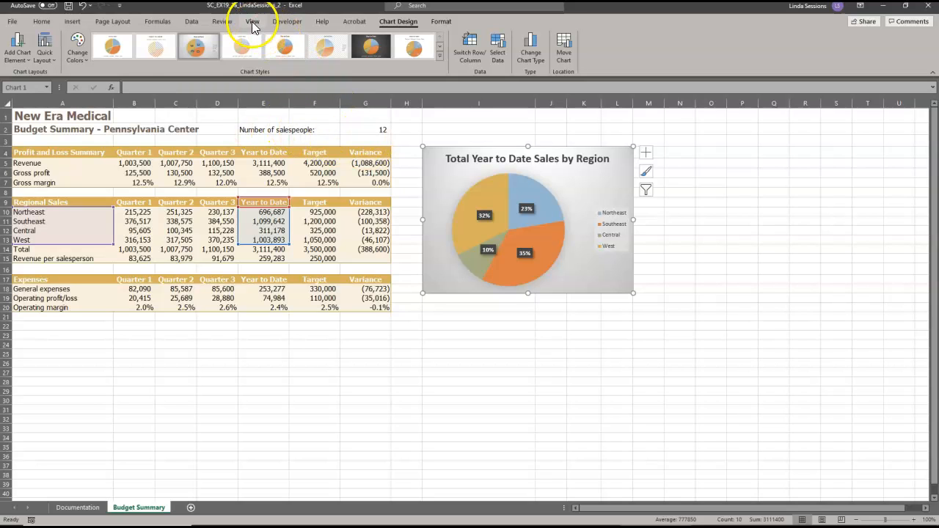
Step: Turn off gridlines on the Budget Summary sheet with the chart deselected
left_click(252, 21)
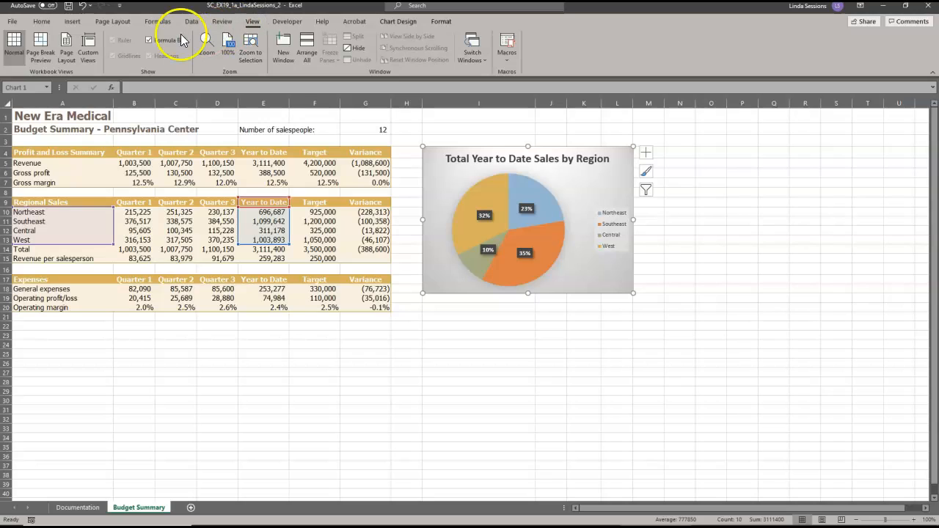
mouse_move(115, 56)
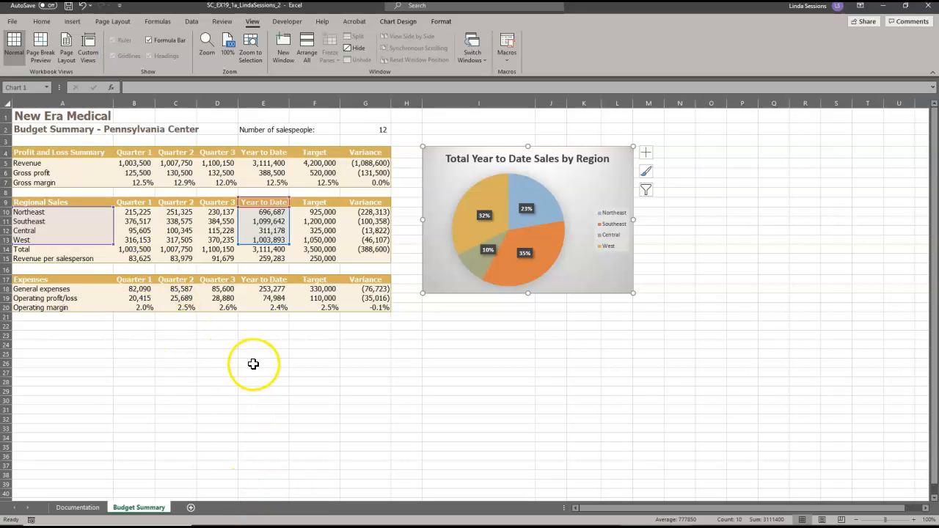
left_click(263, 336)
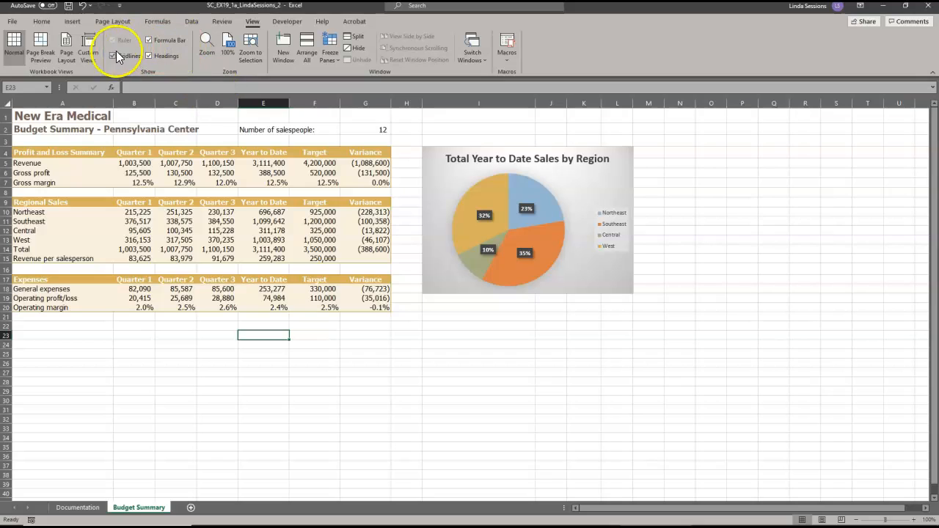
left_click(113, 56)
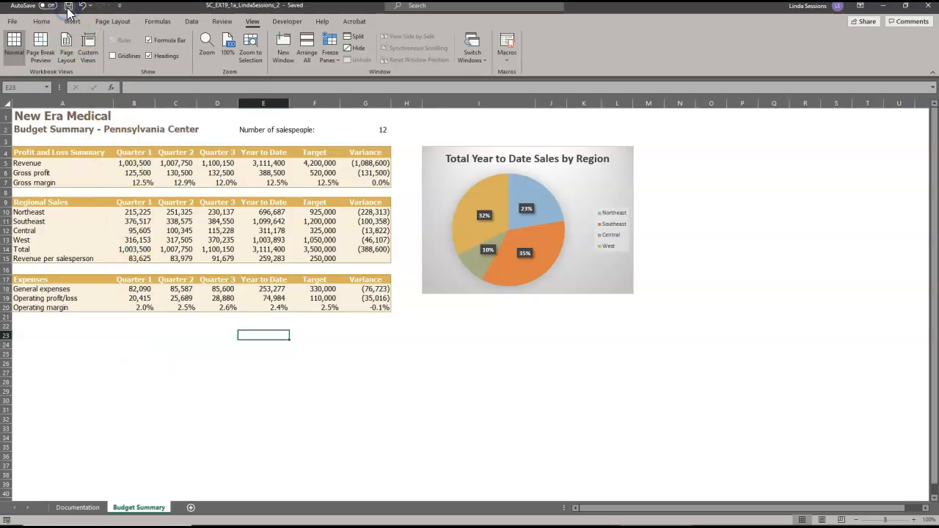
mouse_move(931, 29)
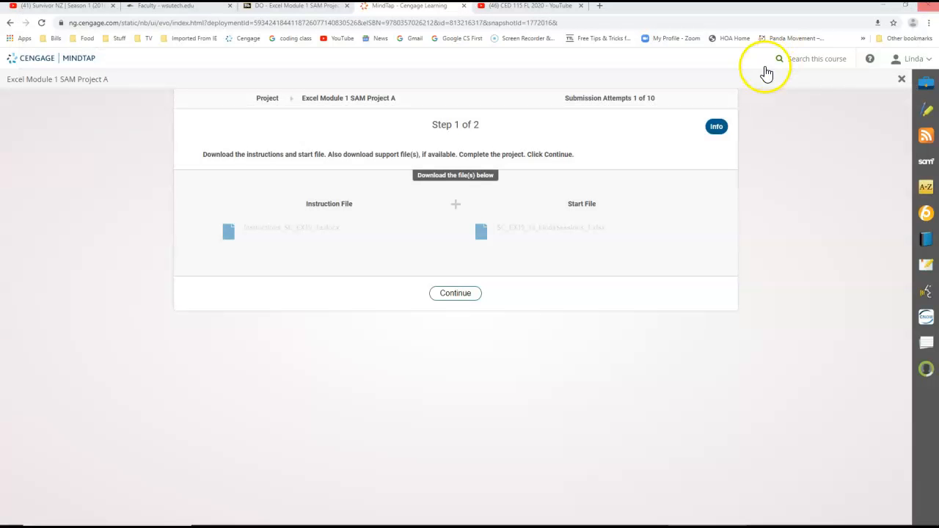
mouse_move(442, 277)
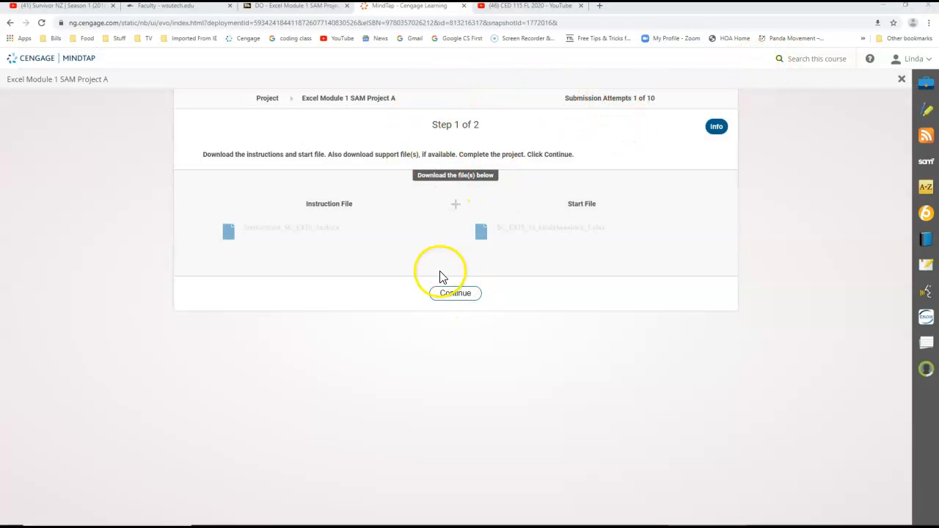
Step: Advance to upload Step 2 of 2, closing the unresponsive Open dialog
left_click(455, 292)
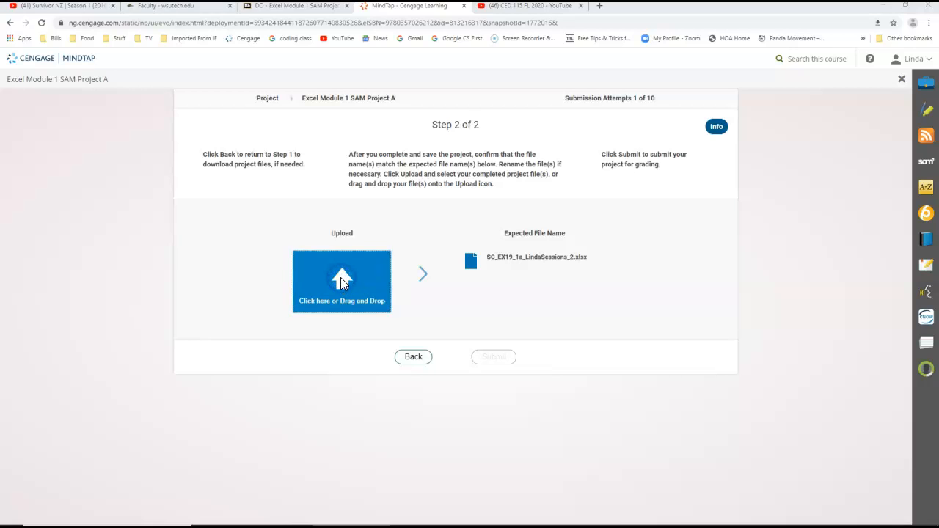
left_click(341, 281)
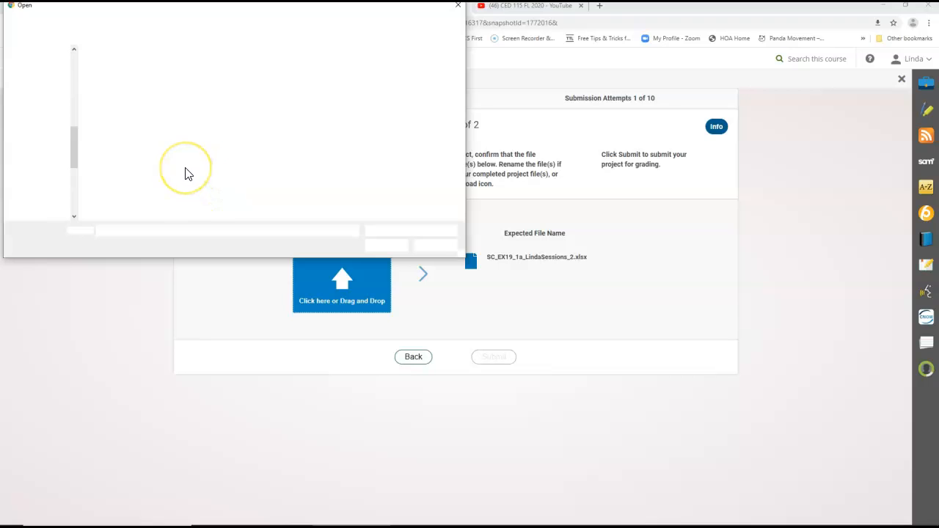
mouse_move(188, 174)
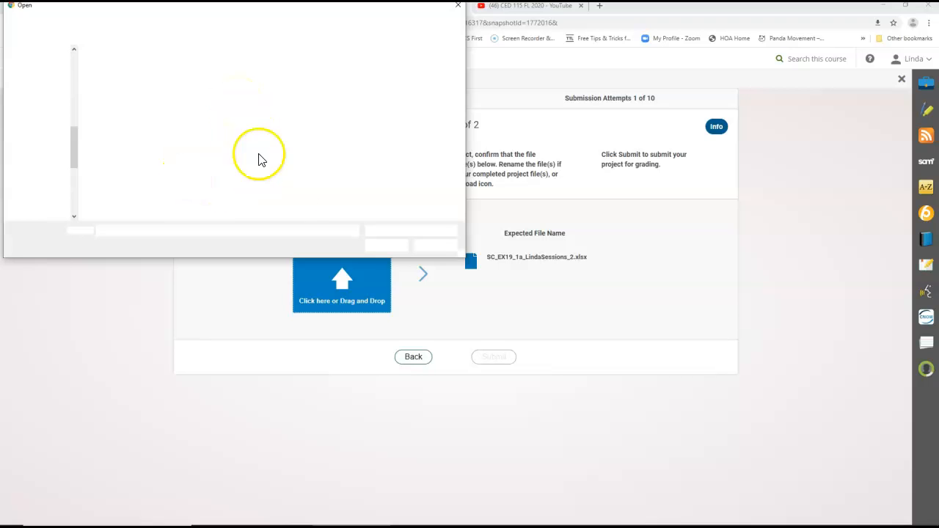
mouse_move(341, 282)
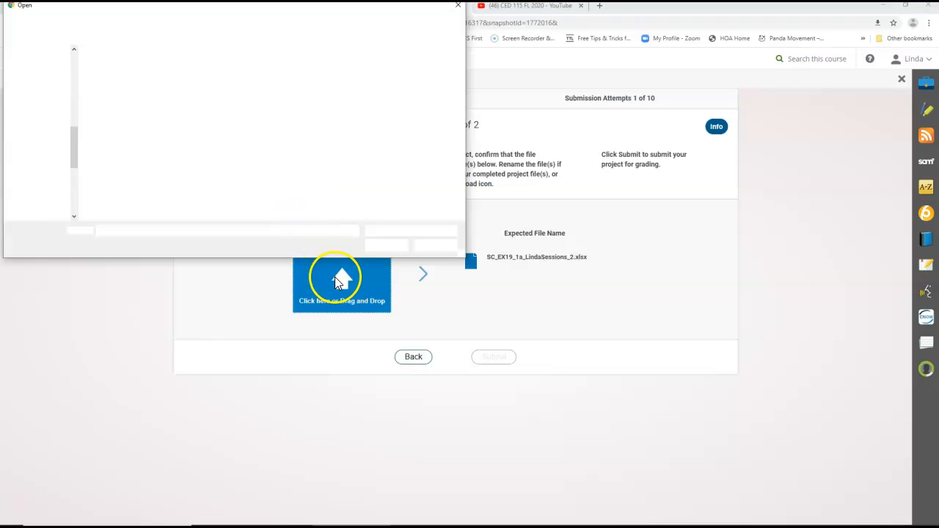
mouse_move(461, 9)
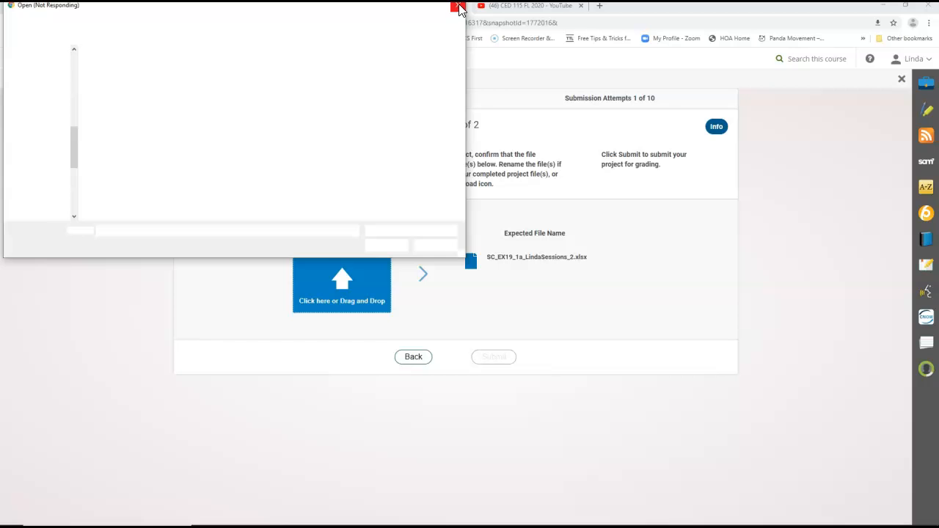
left_click(460, 7)
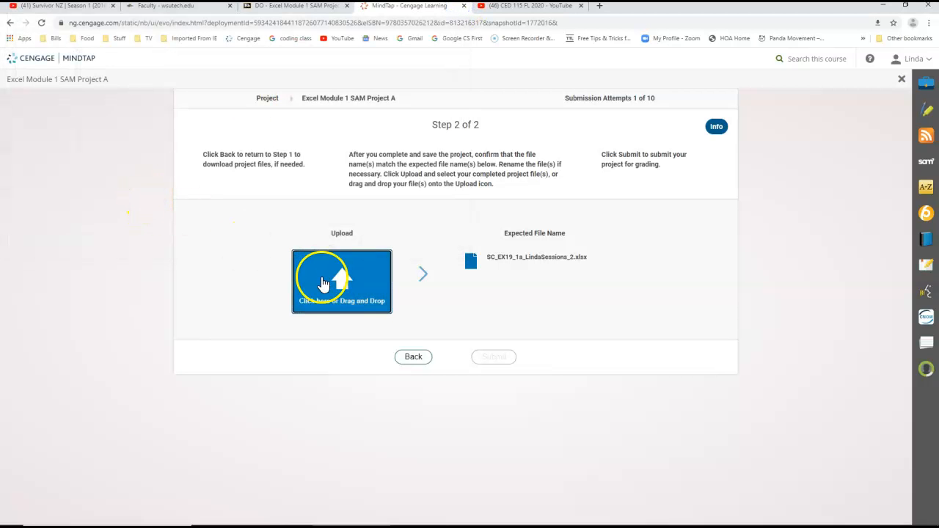
Step: Upload SC_EX19_1a_LindaSessions_2.xlsx so it shows Ready to Submit
left_click(341, 281)
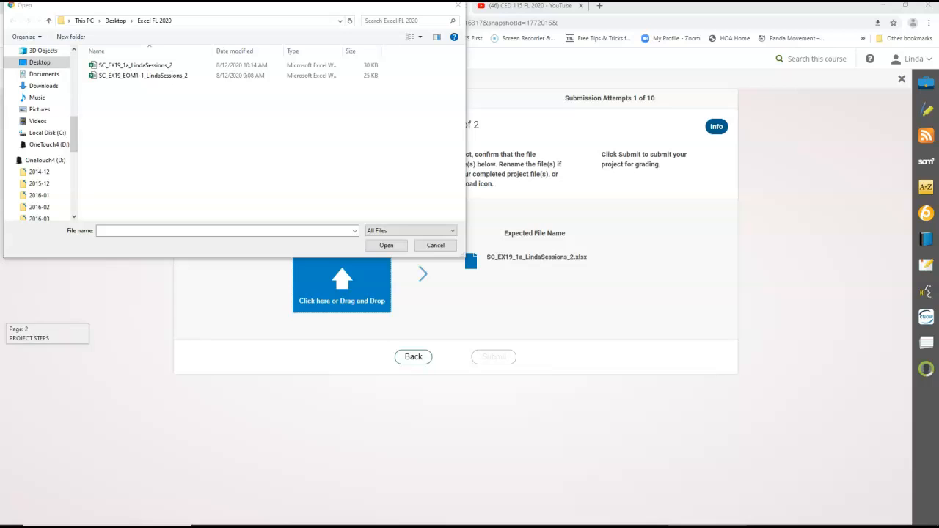
mouse_move(136, 110)
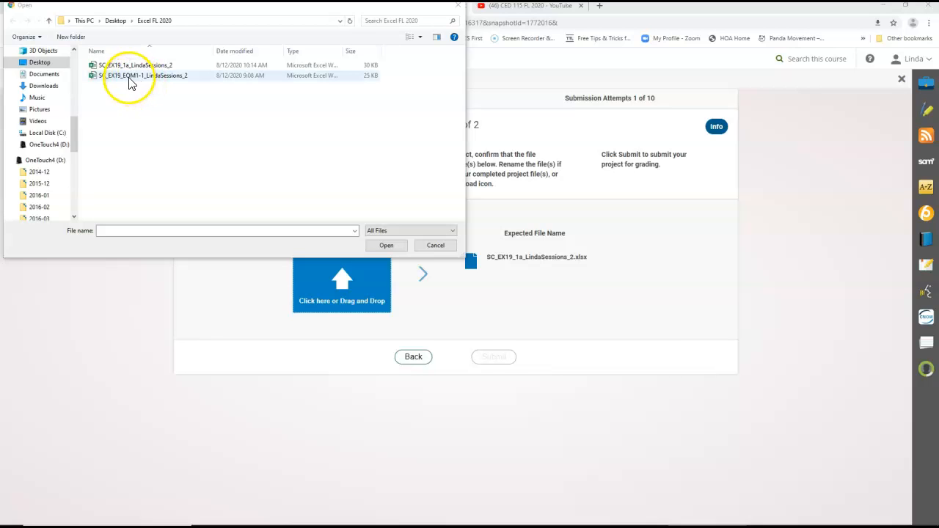
left_click(143, 75)
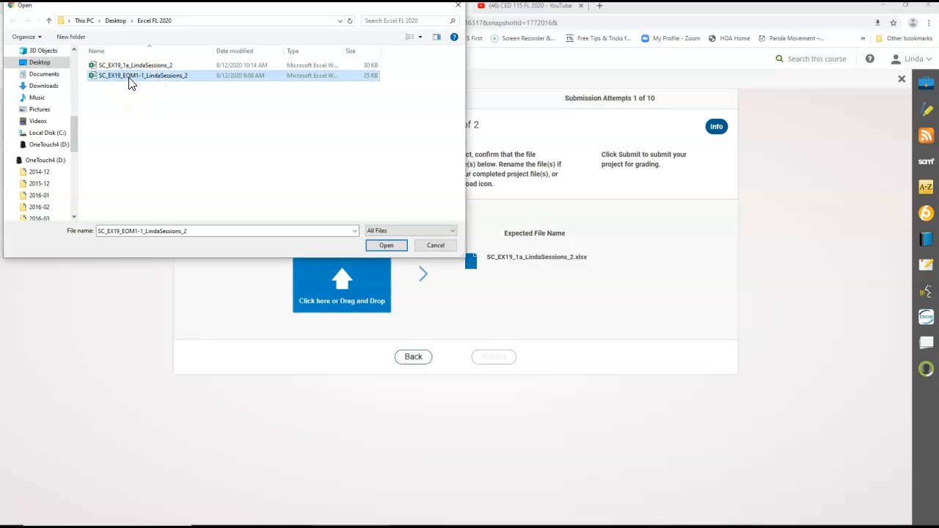
left_click(135, 64)
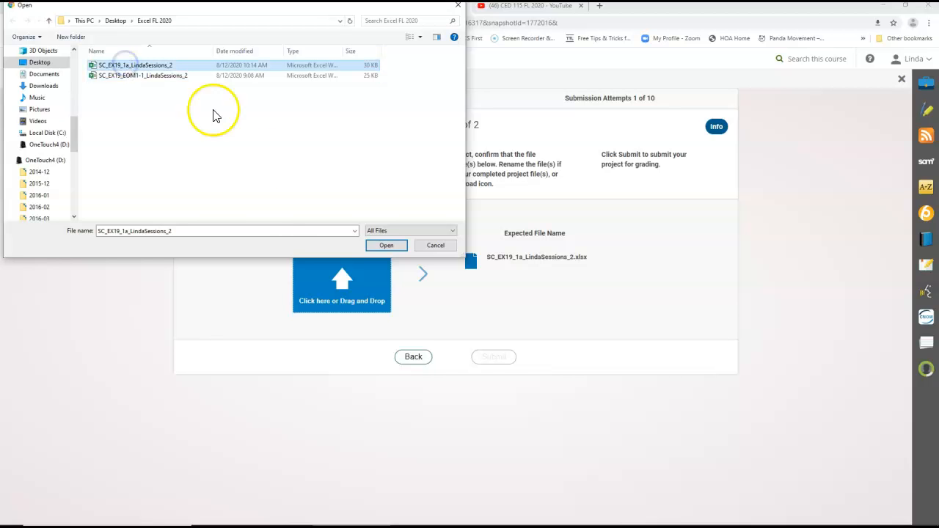
left_click(386, 245)
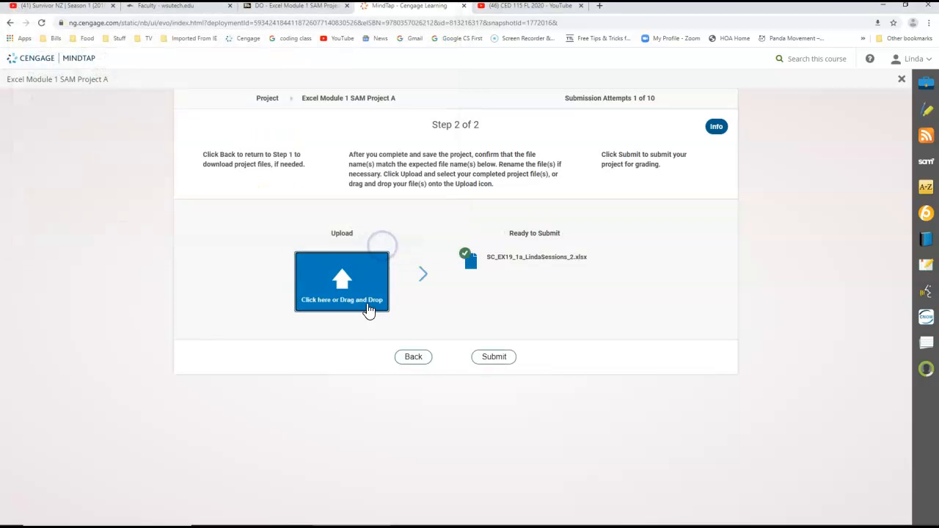
mouse_move(451, 234)
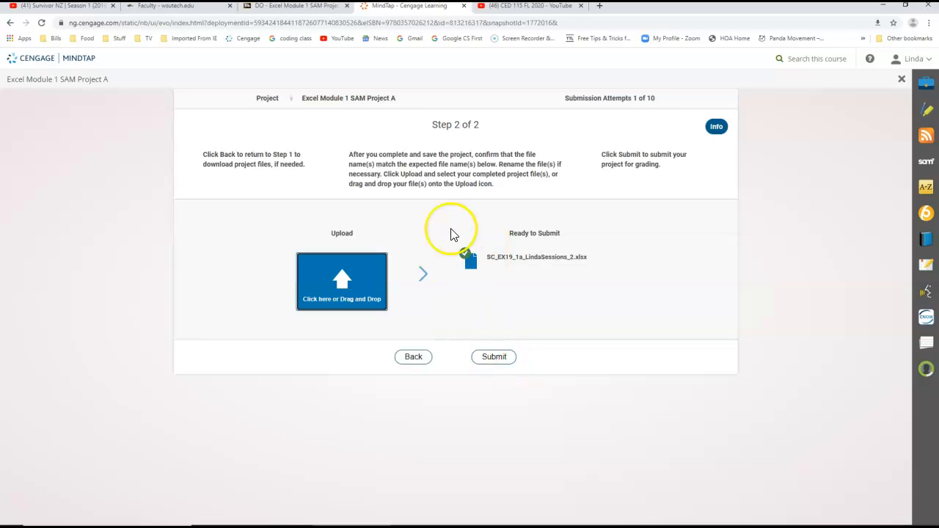
mouse_move(508, 377)
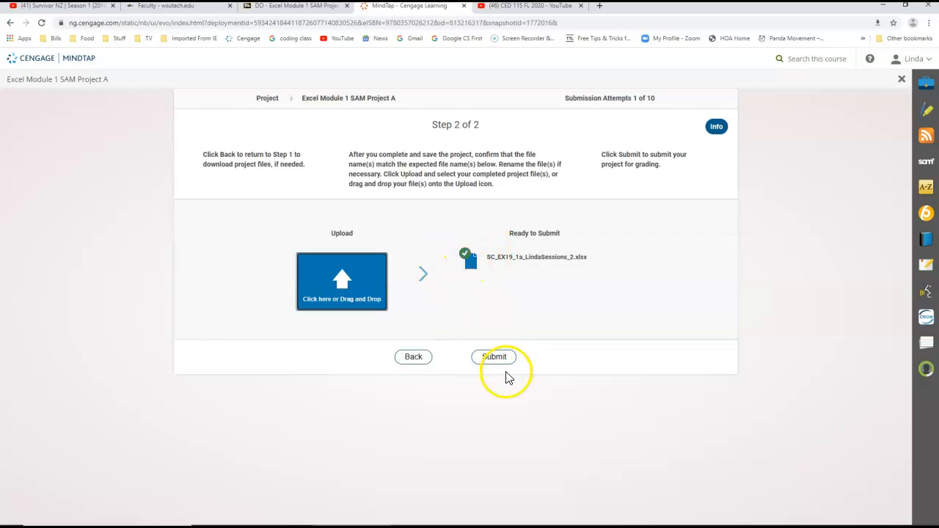
Step: Submit the project and open the graded report showing 100 out of 100
left_click(494, 356)
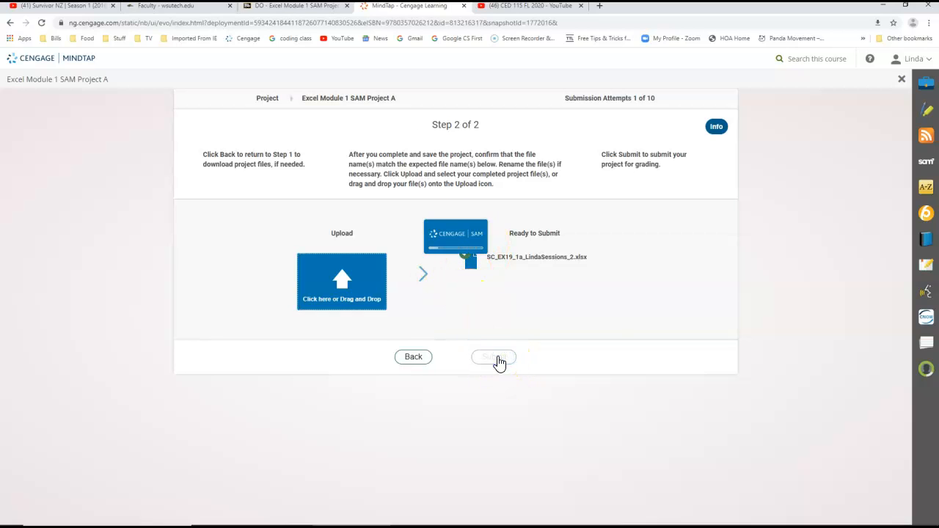
left_click(493, 357)
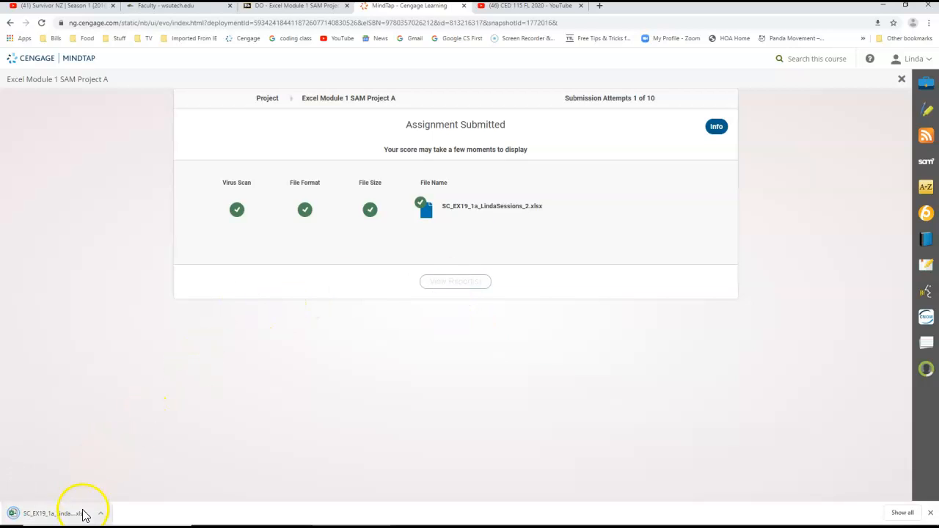
left_click(55, 513)
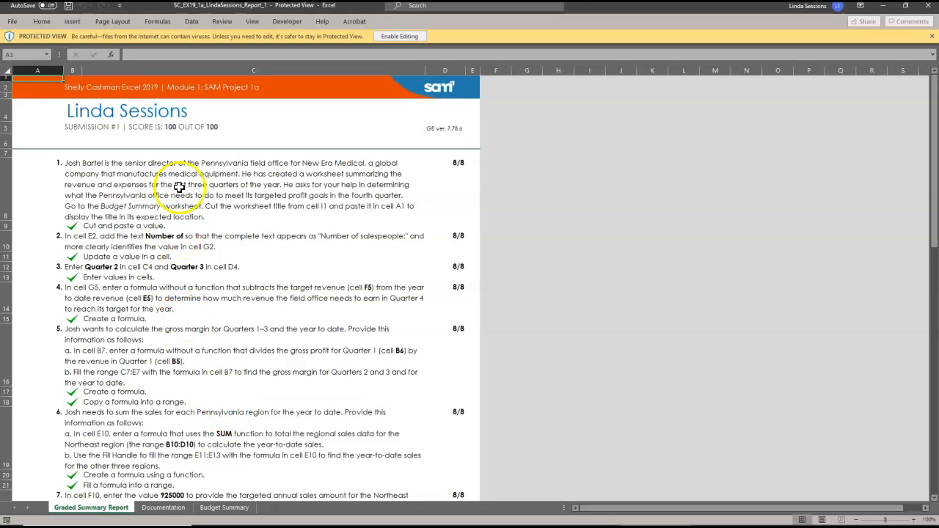
mouse_move(202, 146)
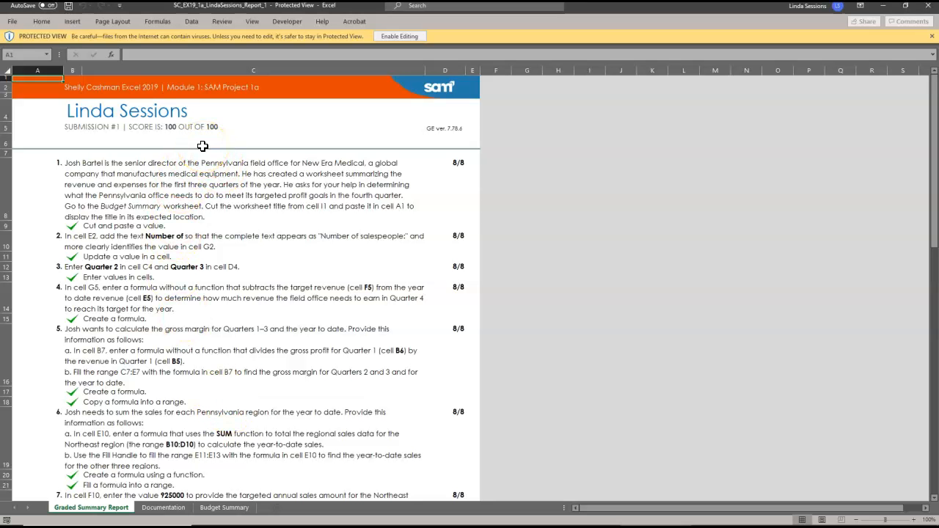
mouse_move(126, 283)
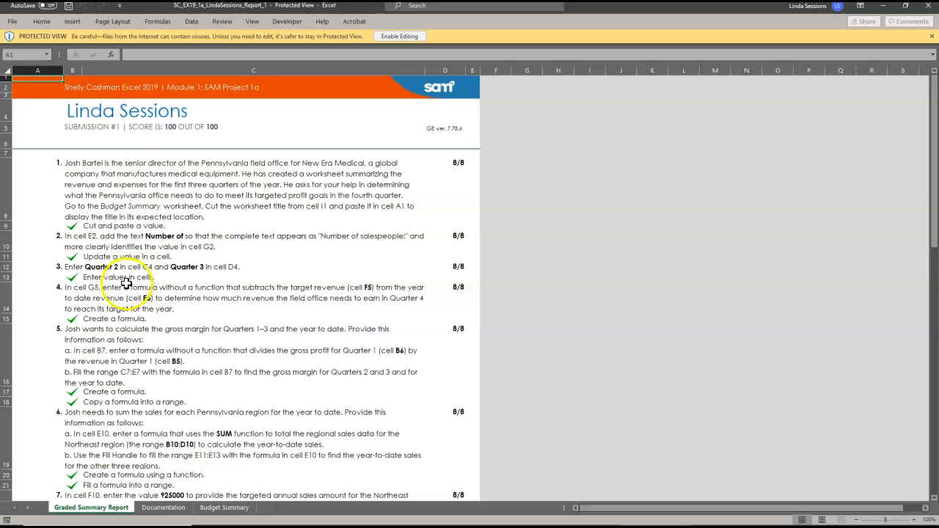